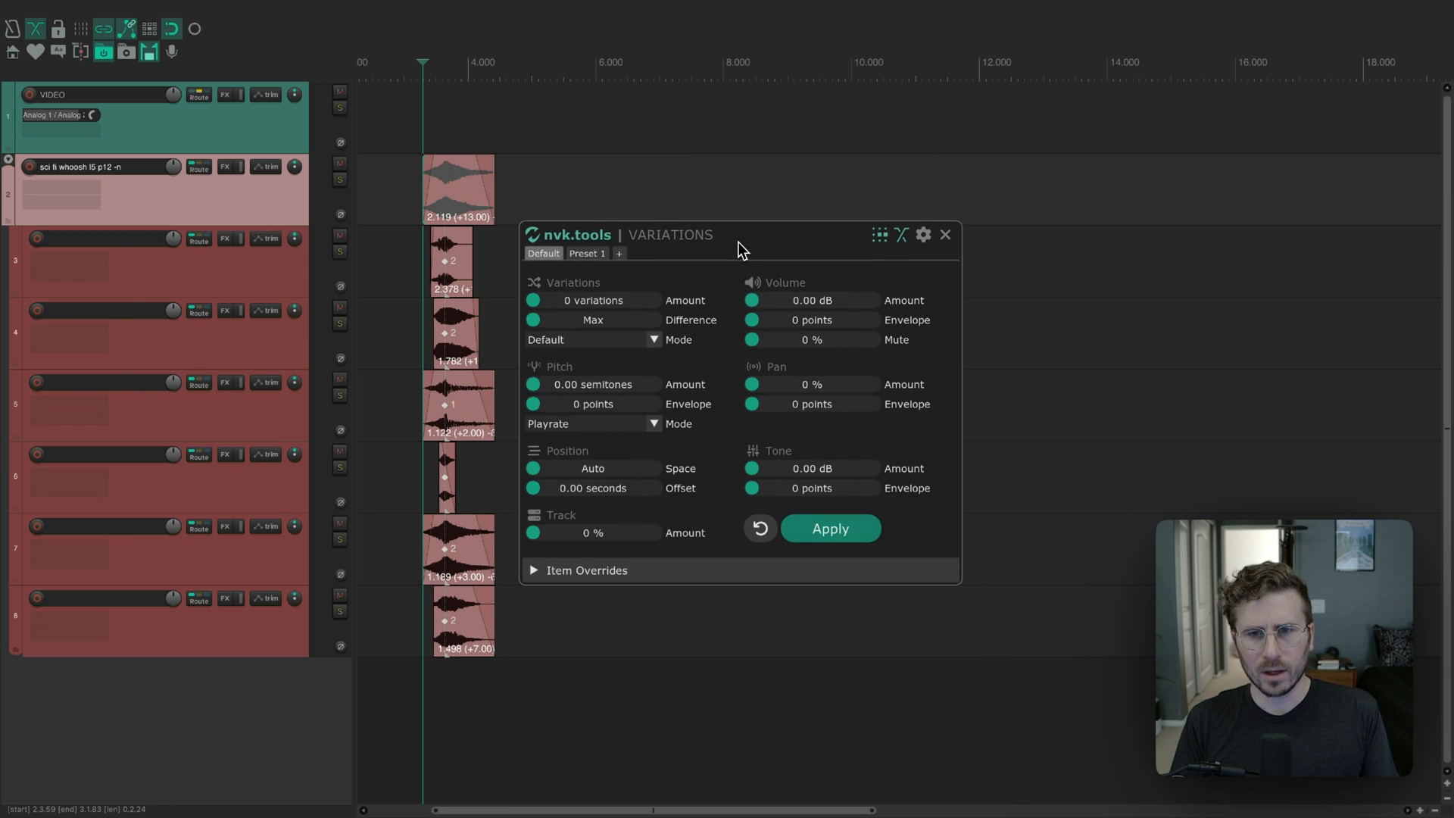
# Step: Lower the VARIATIONS window over the tracks and narrow the pitch randomization range below 12 semitones
pyautogui.moveTo(732, 235); pyautogui.dragTo(737, 253)
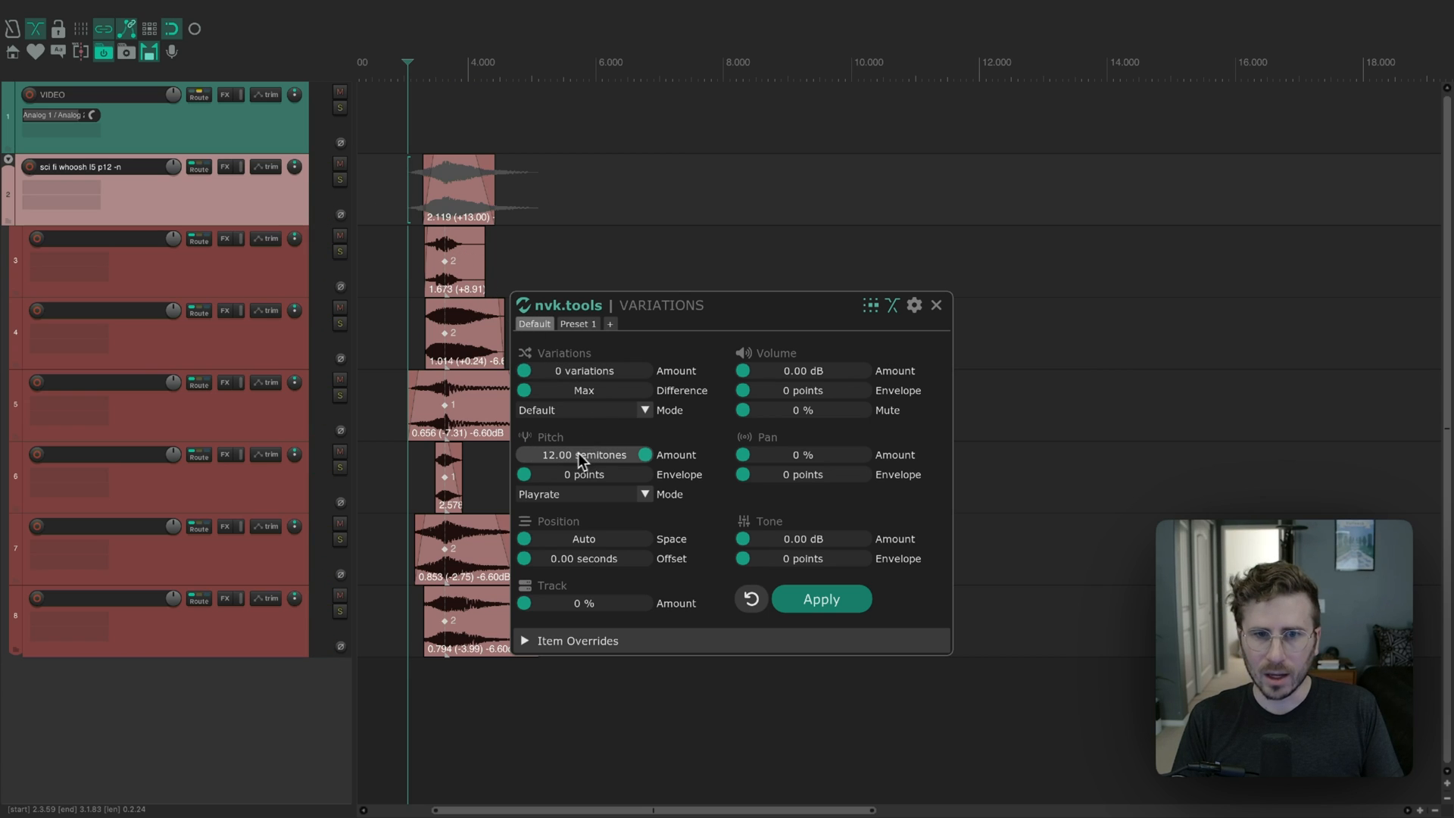
pyautogui.moveTo(524, 603); pyautogui.dragTo(562, 603)
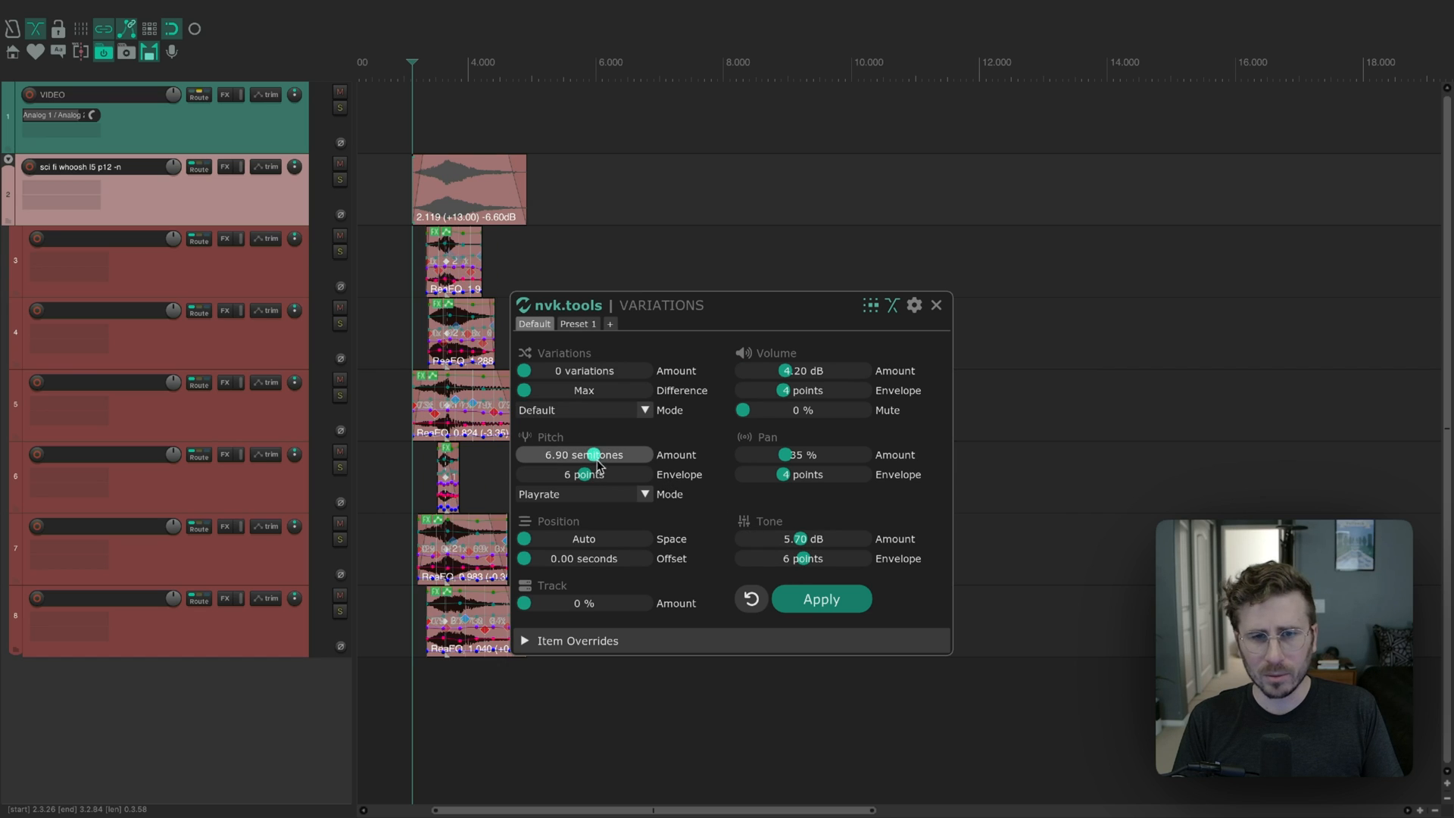
pyautogui.moveTo(584, 454); pyautogui.dragTo(621, 454)
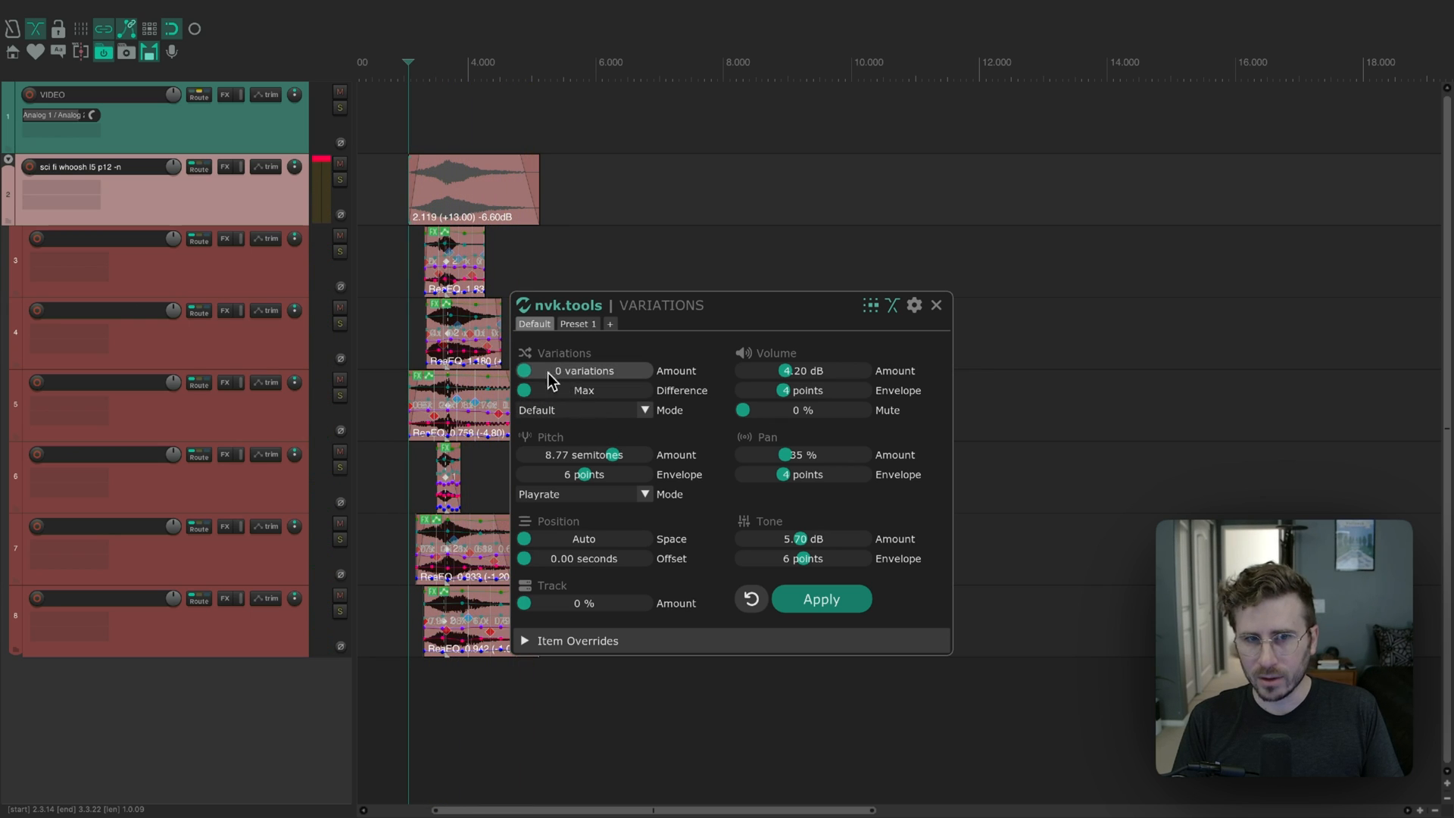
pyautogui.moveTo(563, 384)
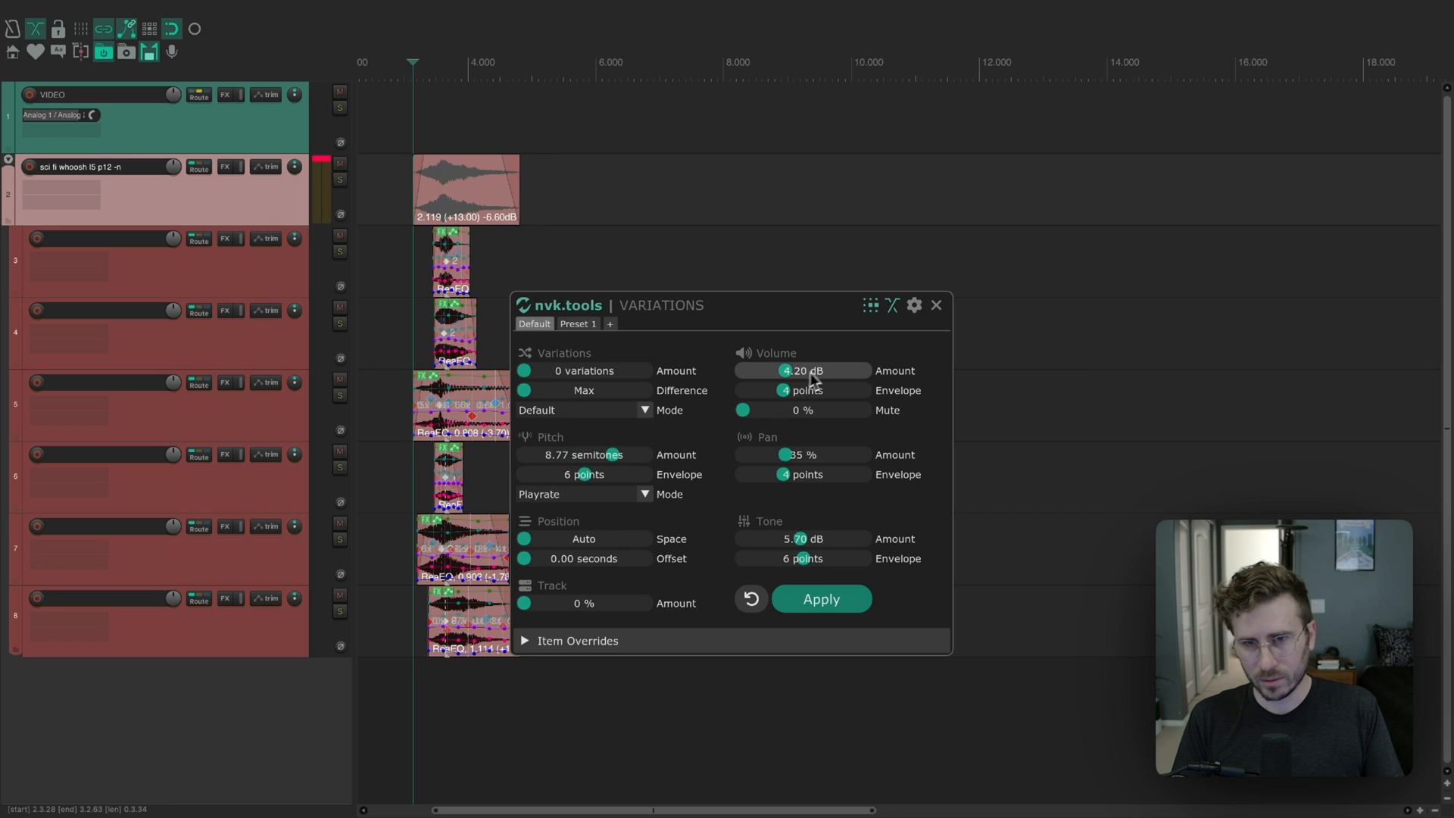
pyautogui.moveTo(819, 385)
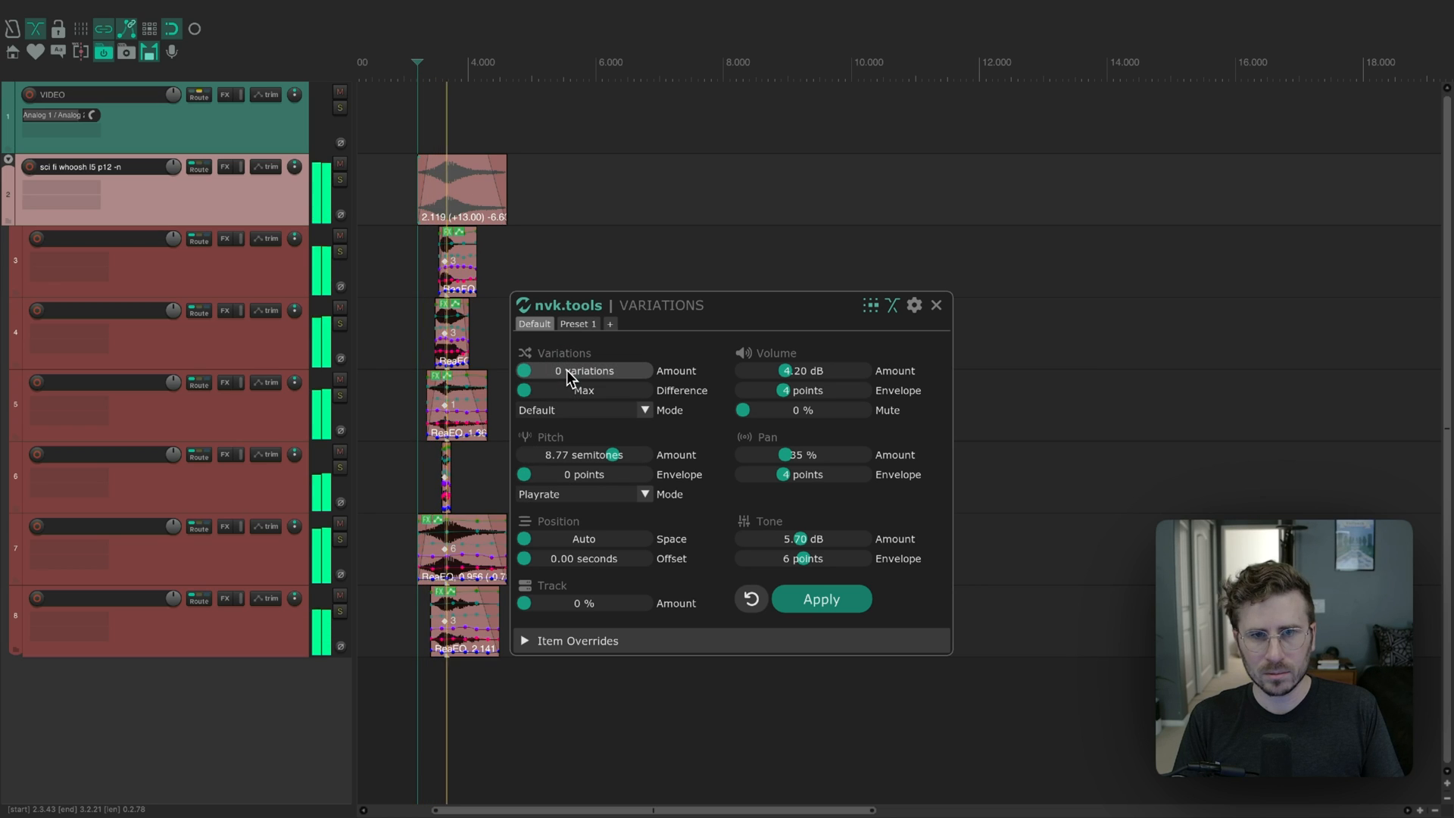
# Step: Select the Variations Amount field to set how many copies to generate
pyautogui.click(820, 598)
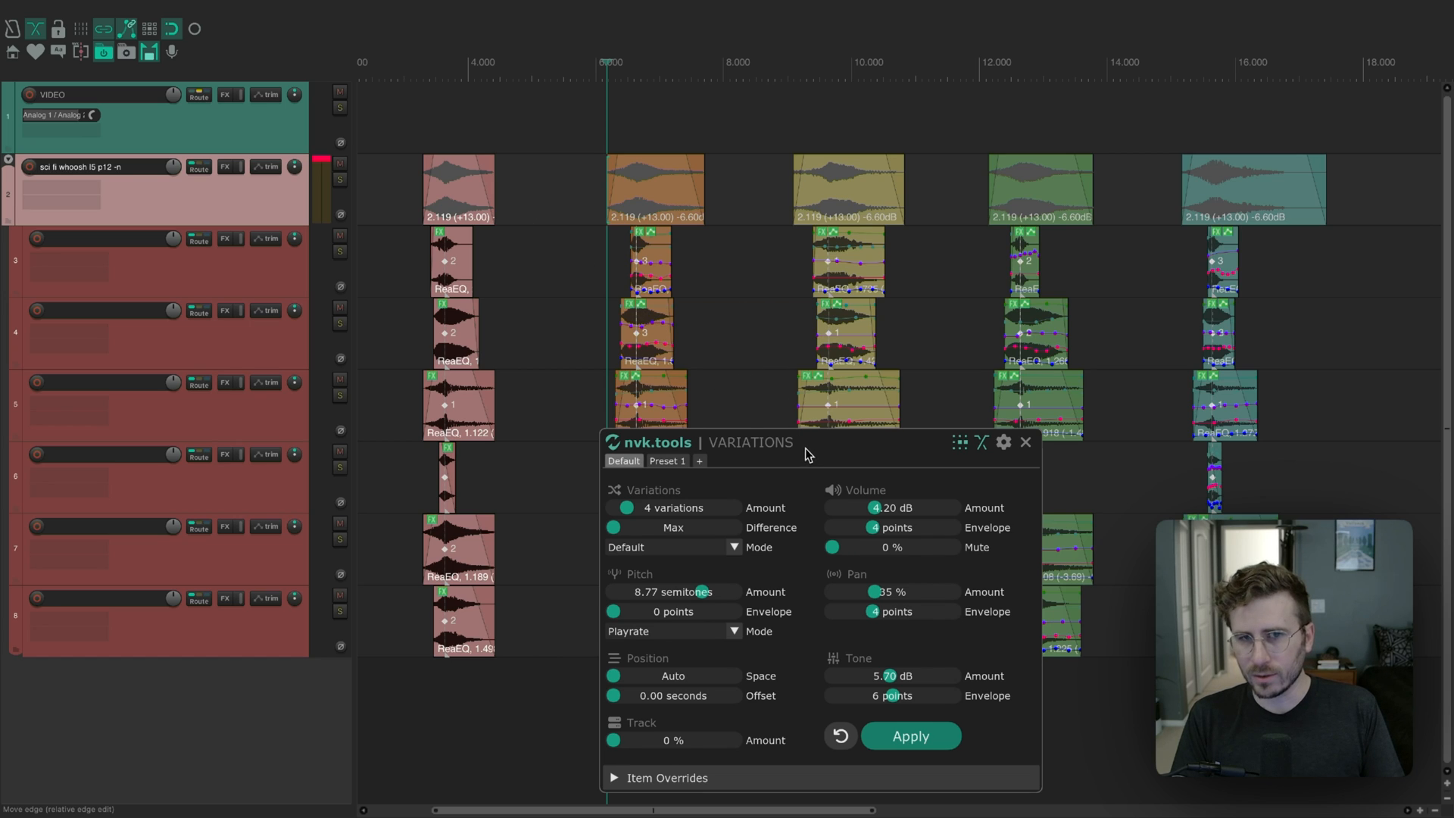
# Step: Move the VARIATIONS window up and set Pitch Amount to 6.90 semitones
pyautogui.moveTo(804, 442); pyautogui.dragTo(804, 387)
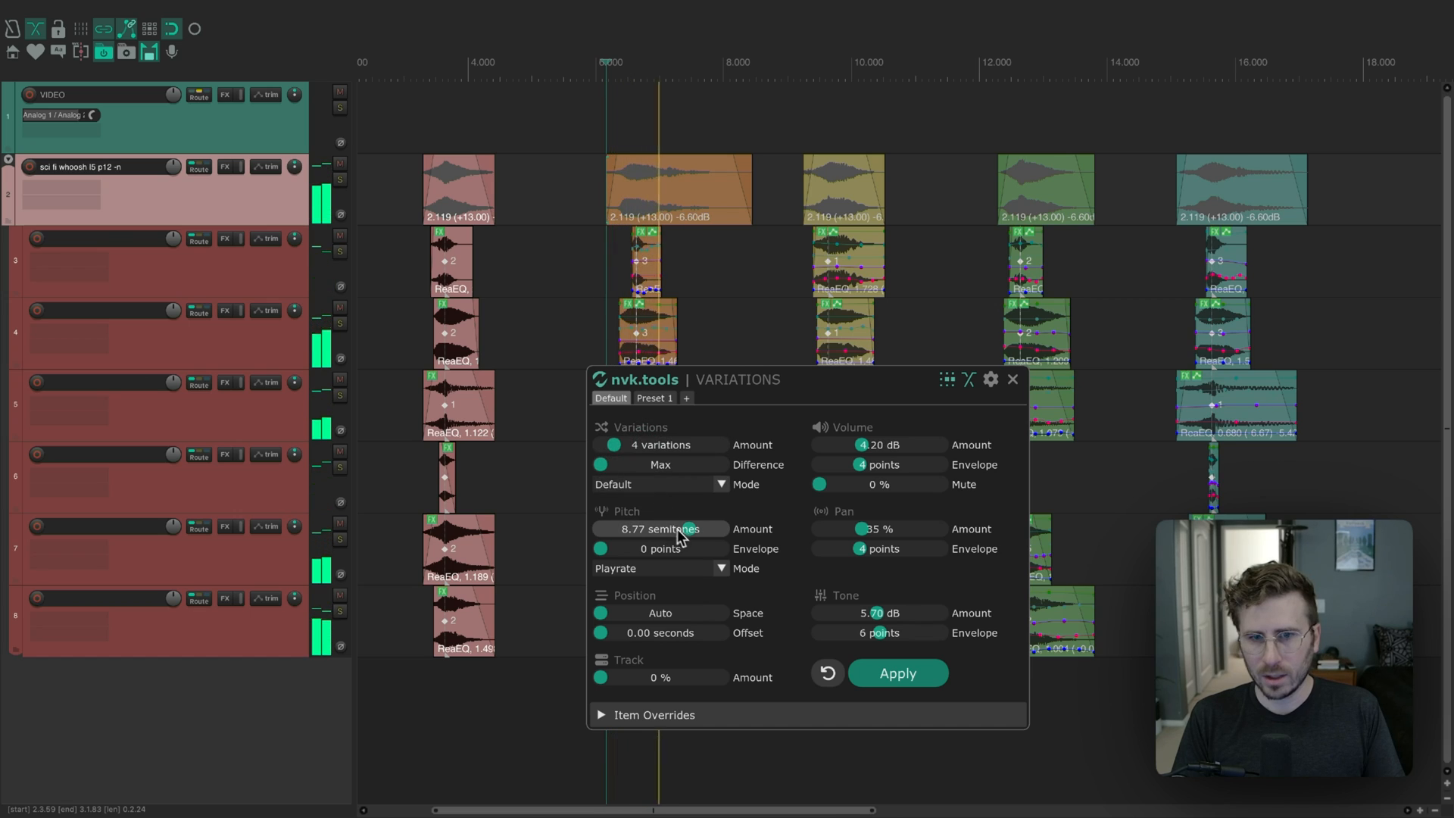
pyautogui.moveTo(677, 528); pyautogui.dragTo(660, 529)
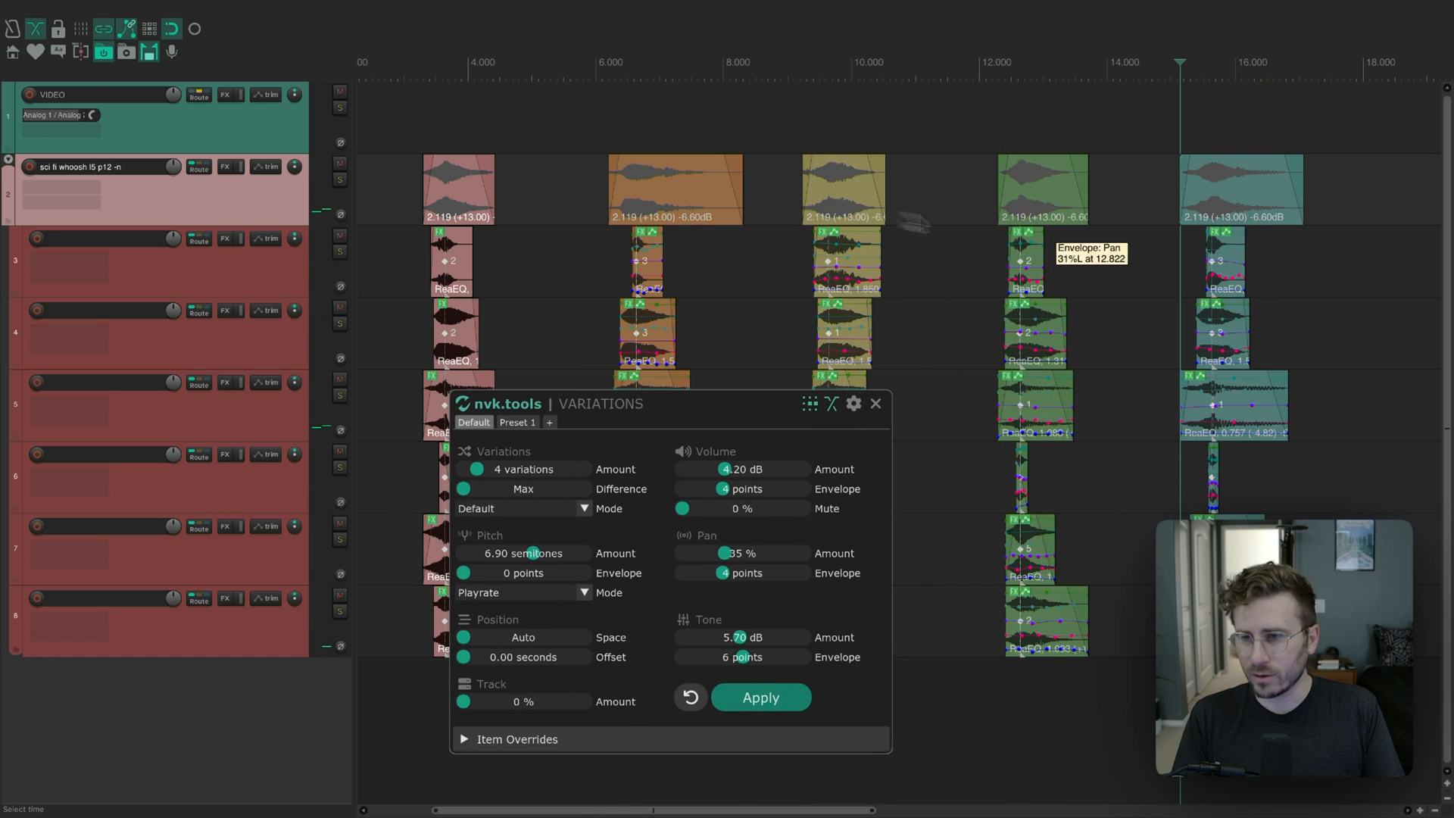
pyautogui.moveTo(1118, 381)
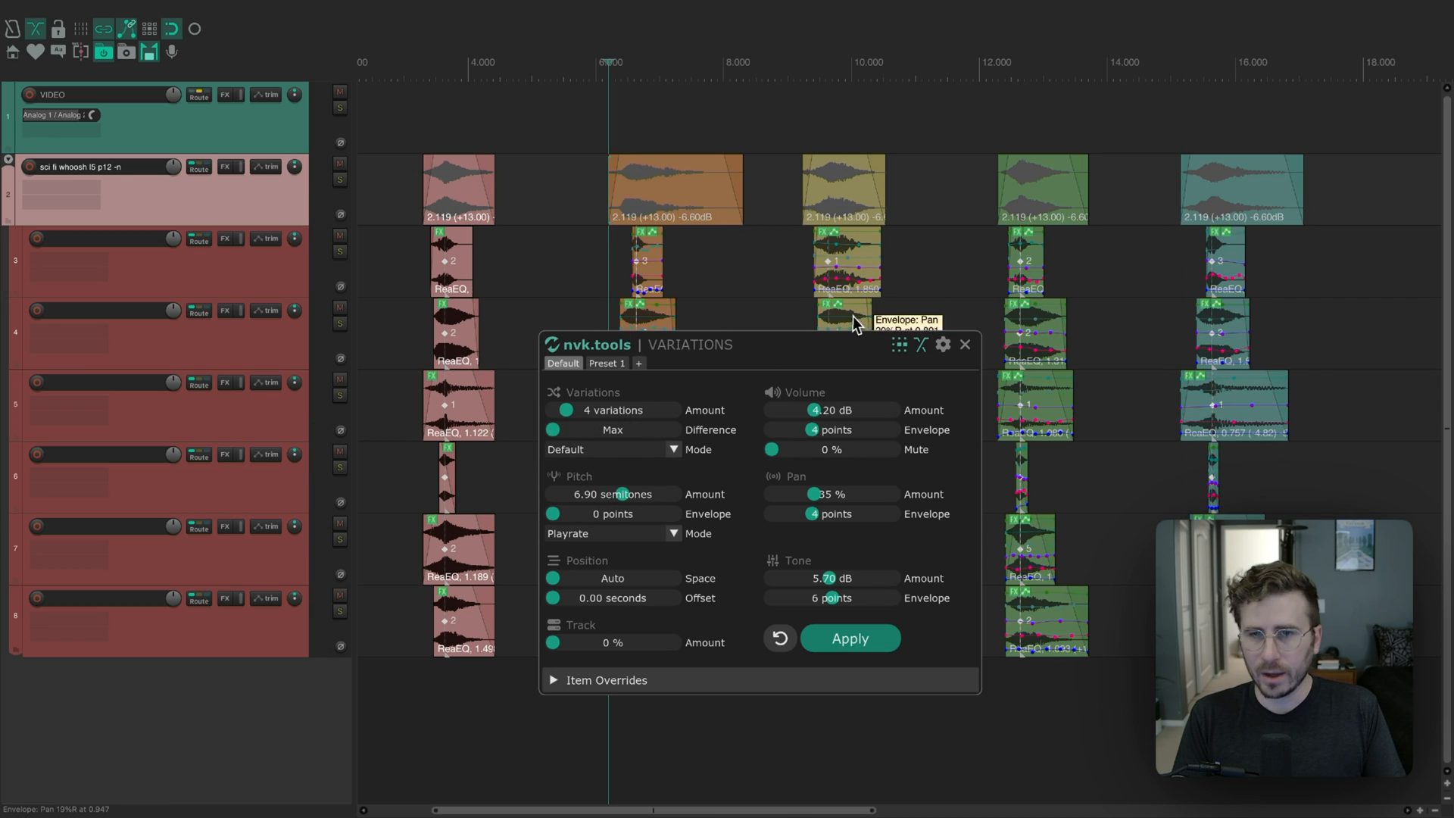
pyautogui.click(942, 346)
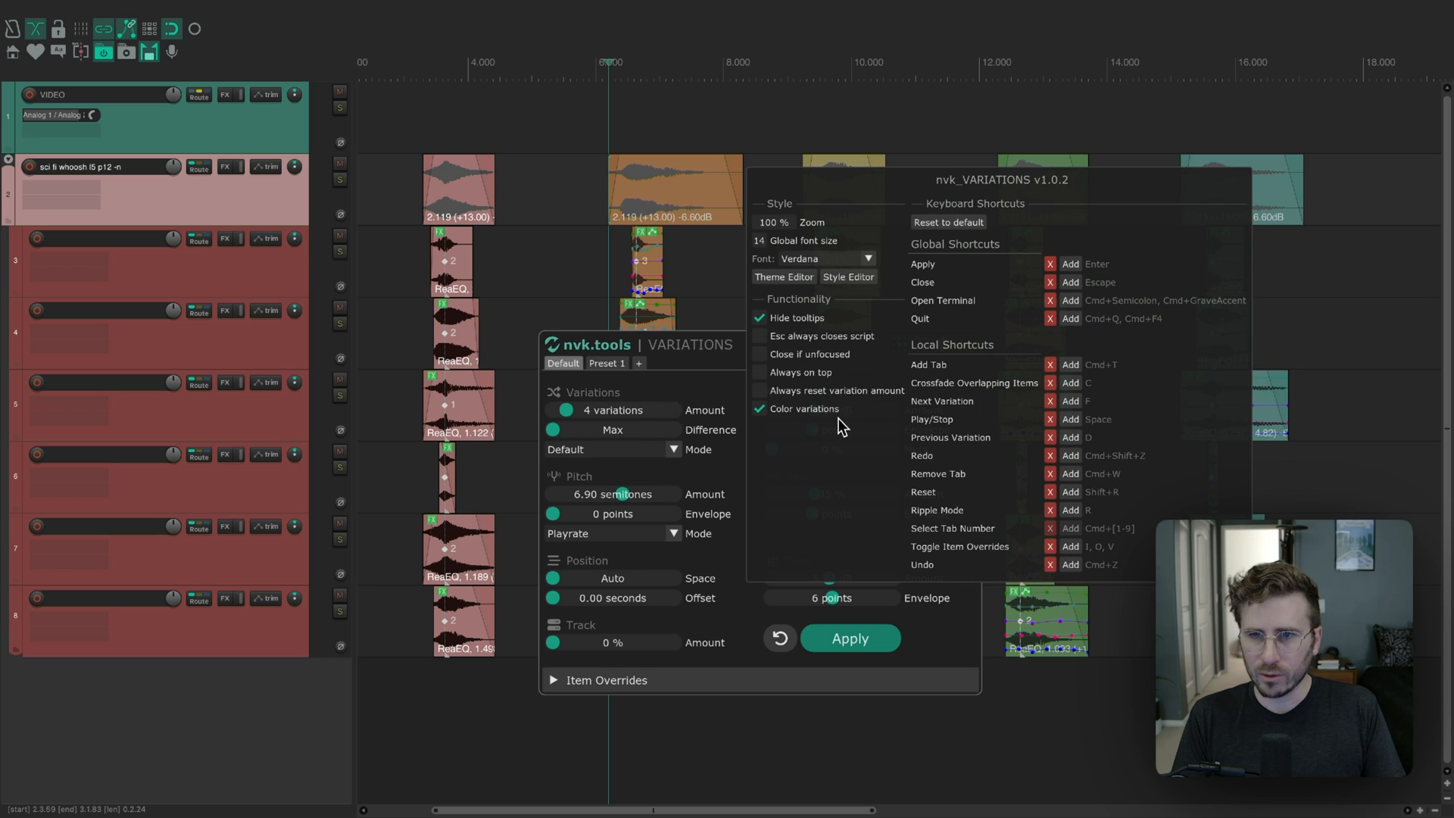
pyautogui.moveTo(1004, 419)
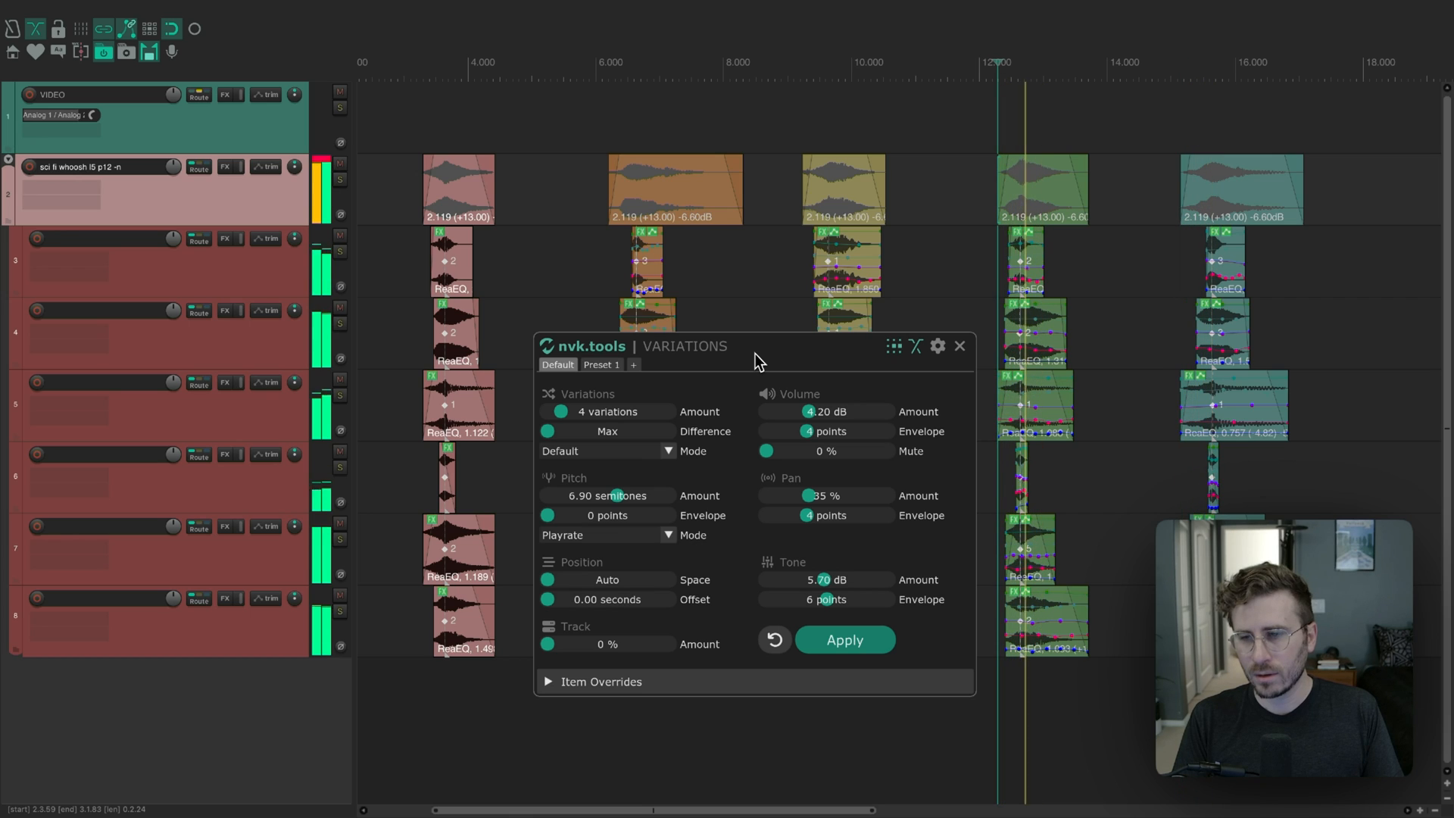
pyautogui.click(422, 62)
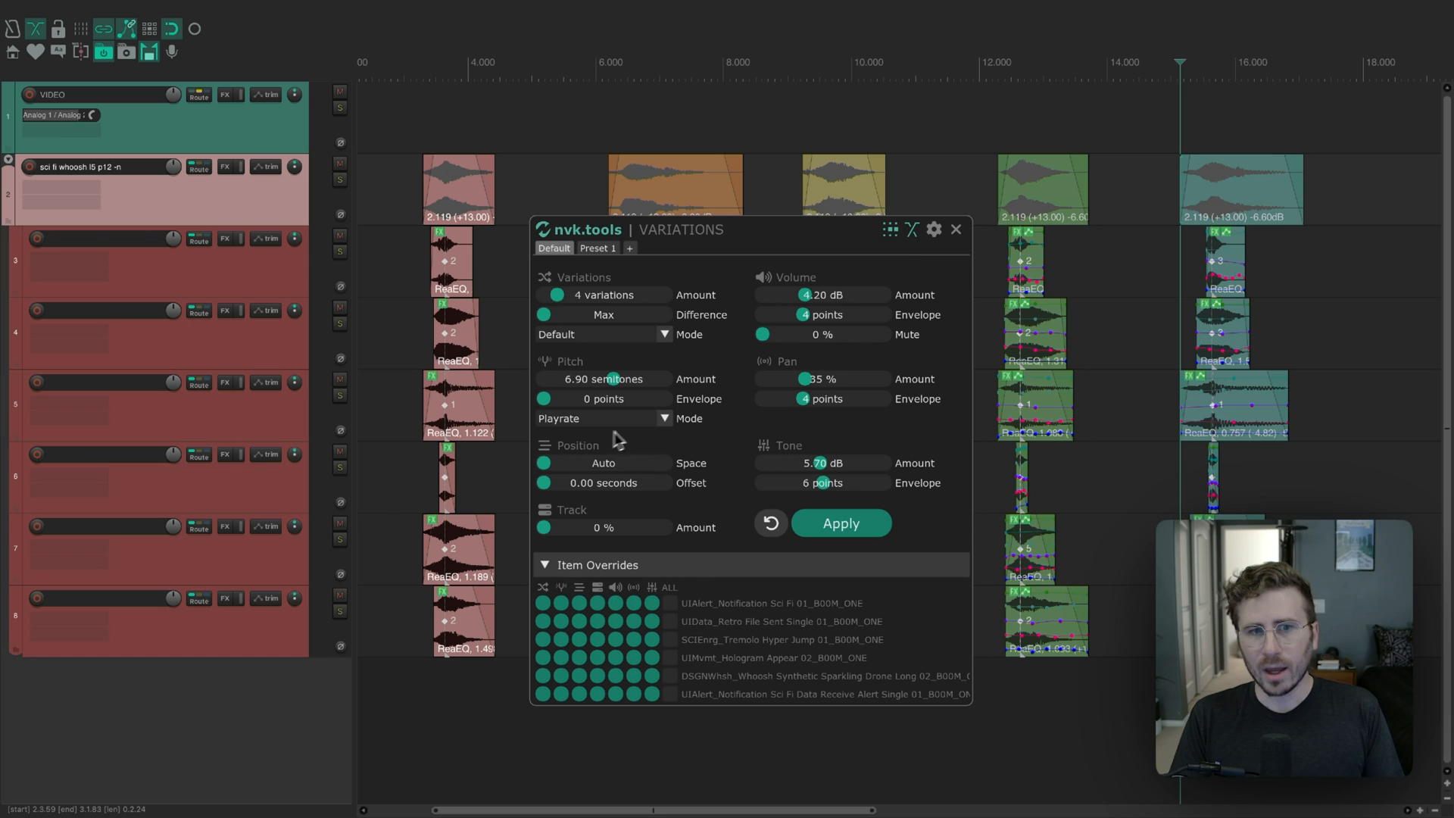
pyautogui.moveTo(622, 442)
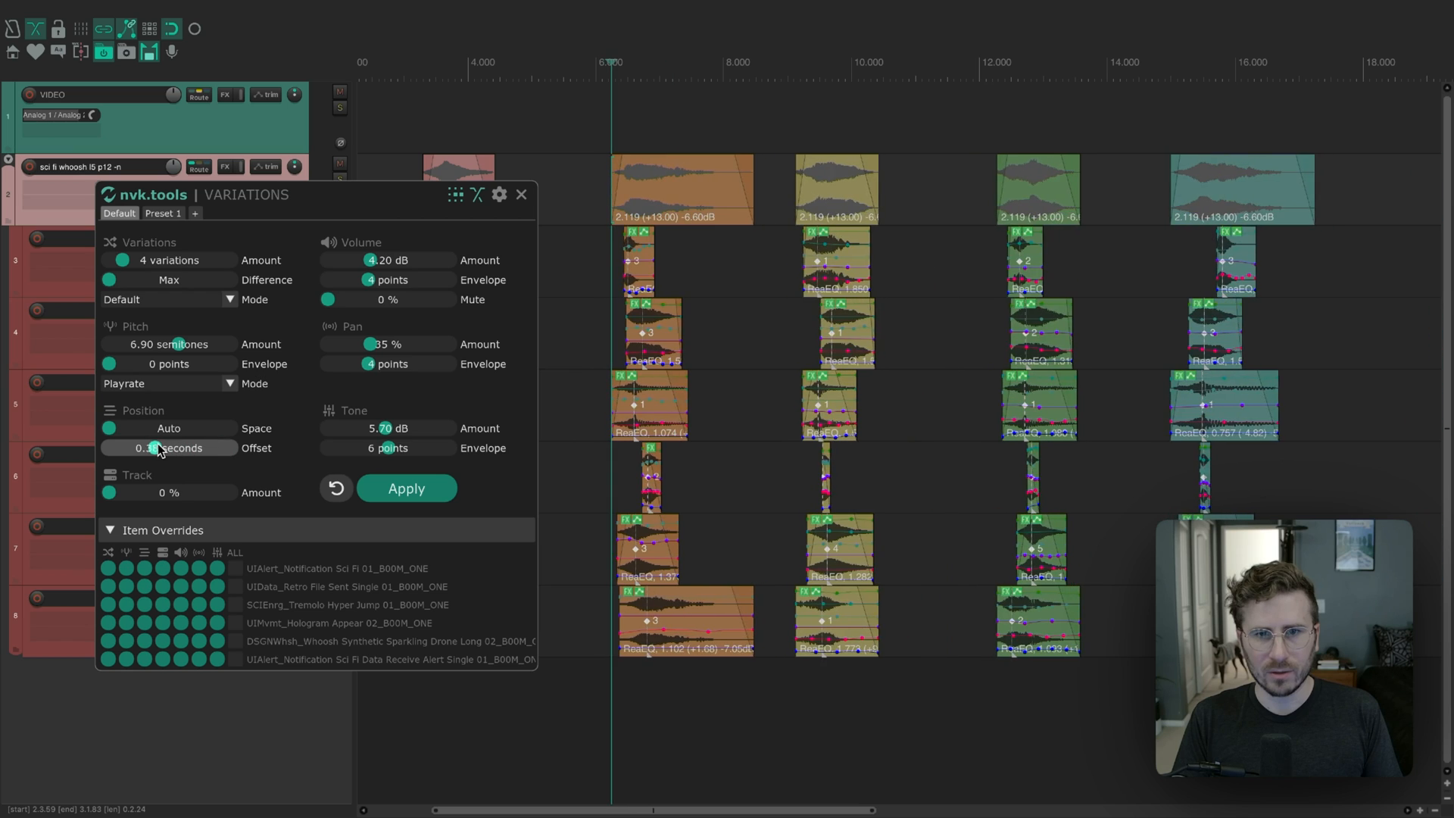
# Step: Set the Position Offset slider to 0.46 seconds
pyautogui.moveTo(143, 447); pyautogui.dragTo(162, 447)
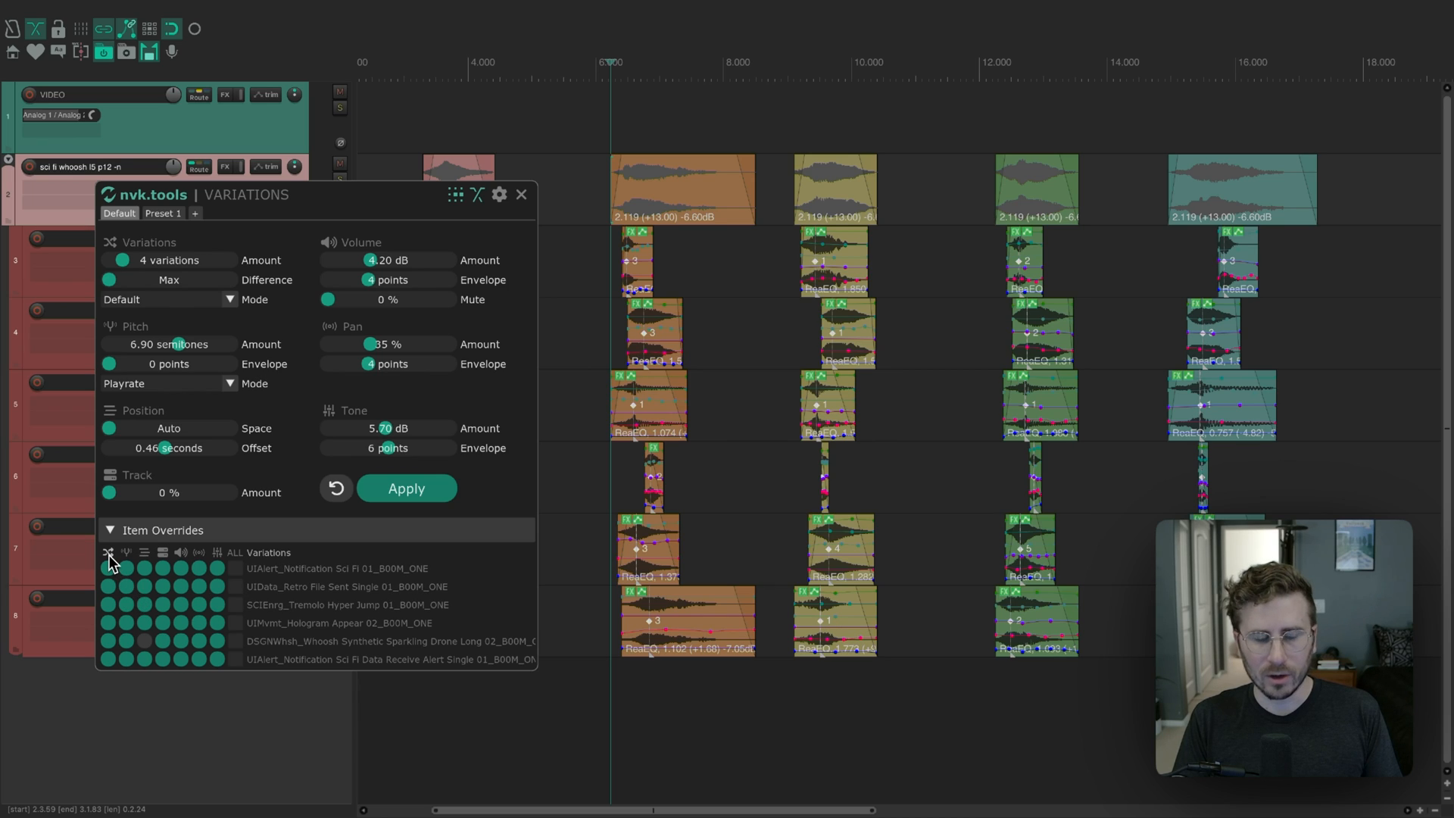
# Step: Try the first item's Variations override, then switch the variation mode to Chaos
pyautogui.click(108, 569)
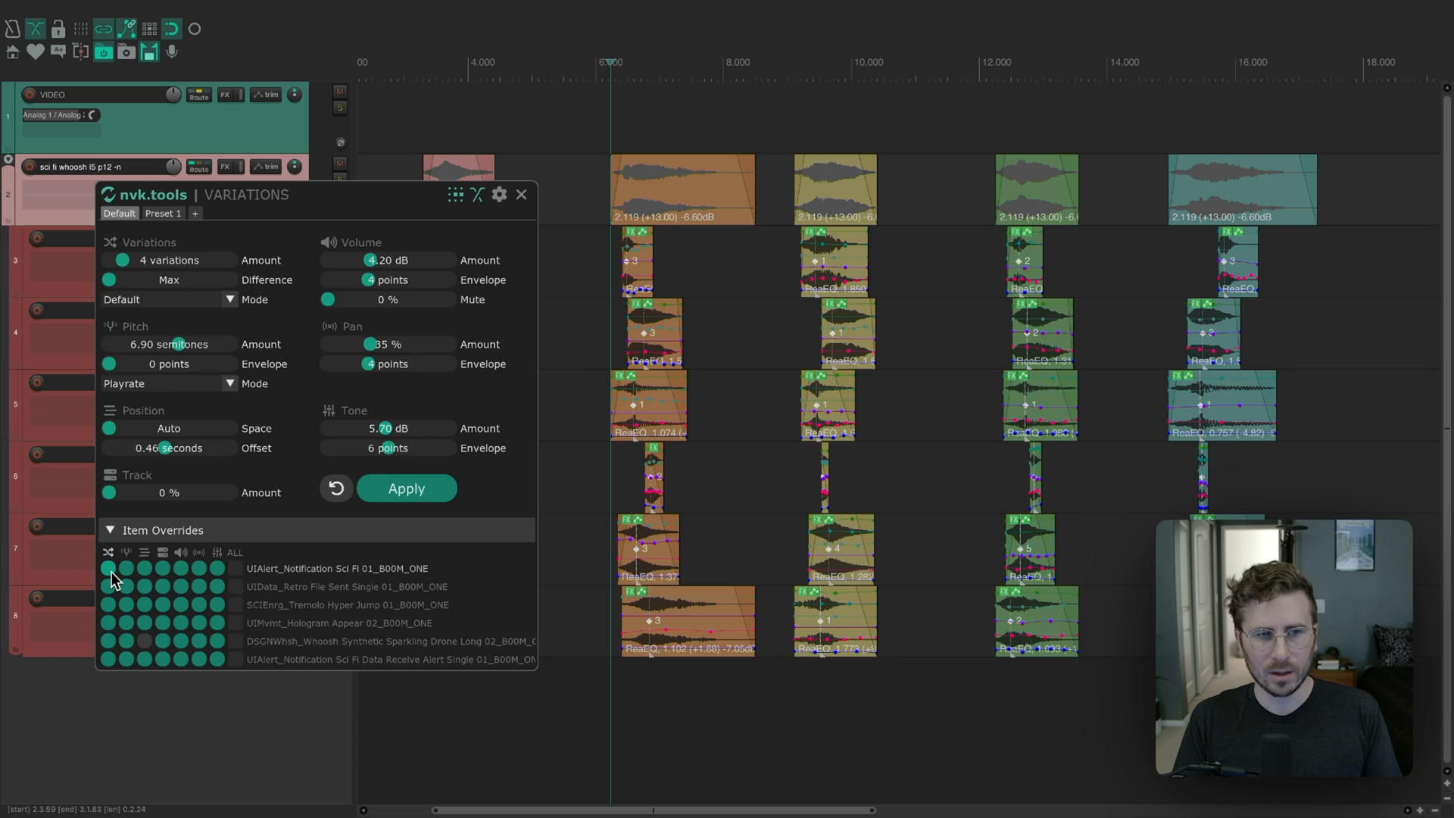
pyautogui.click(109, 568)
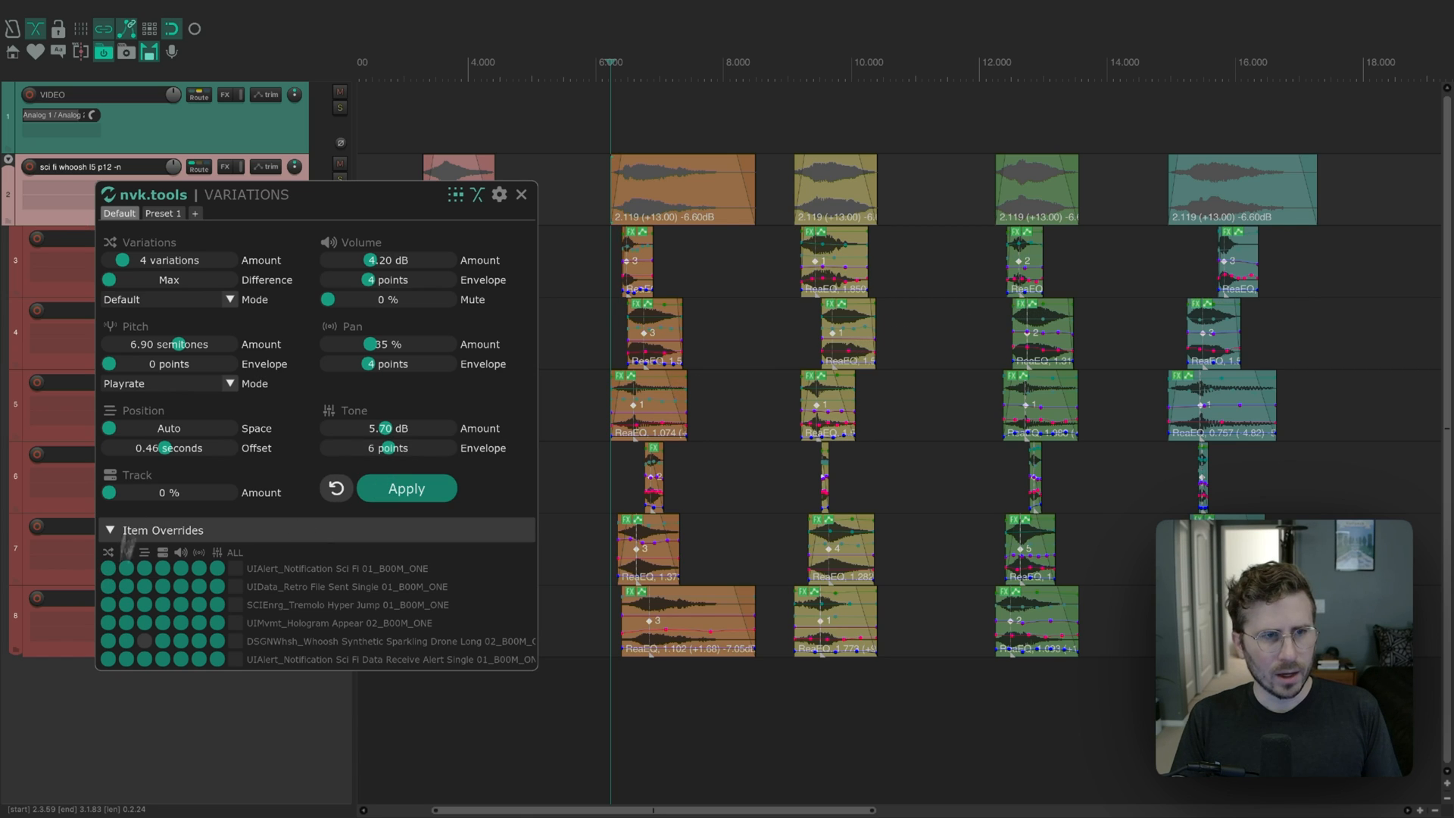
pyautogui.click(169, 298)
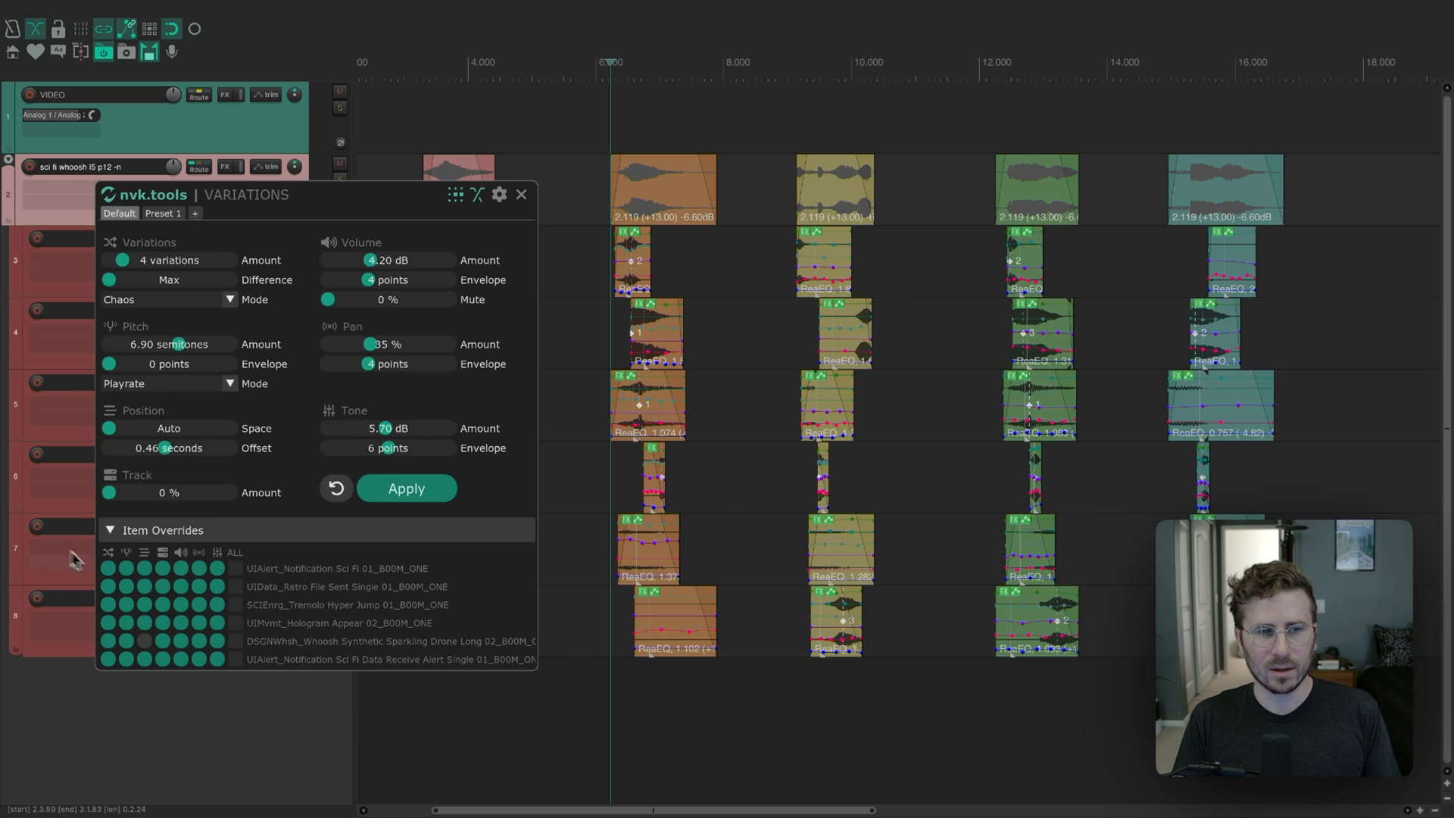
# Step: Override Variations and Pitch on the first notification sound's row
pyautogui.click(107, 567)
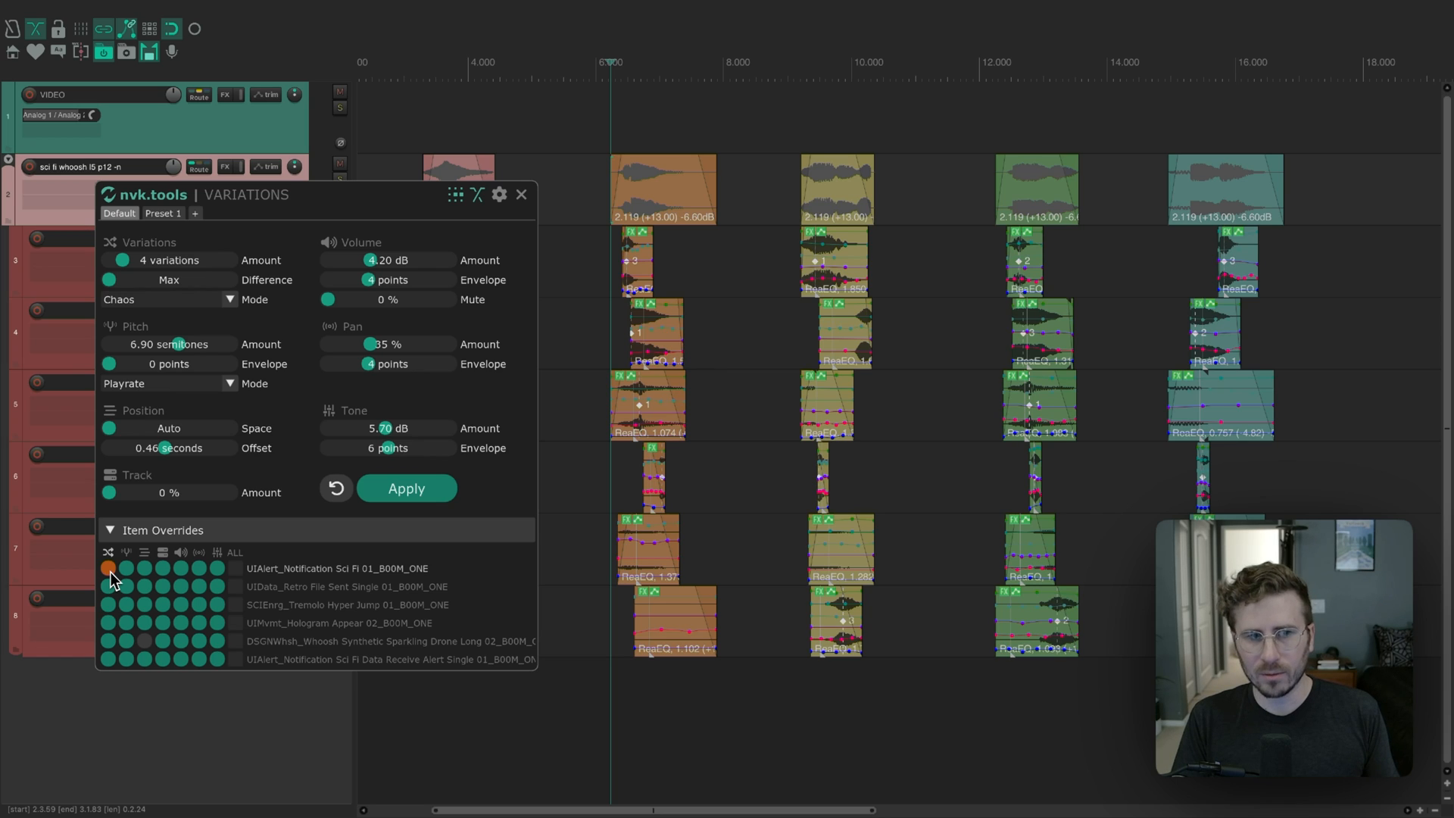
pyautogui.click(109, 569)
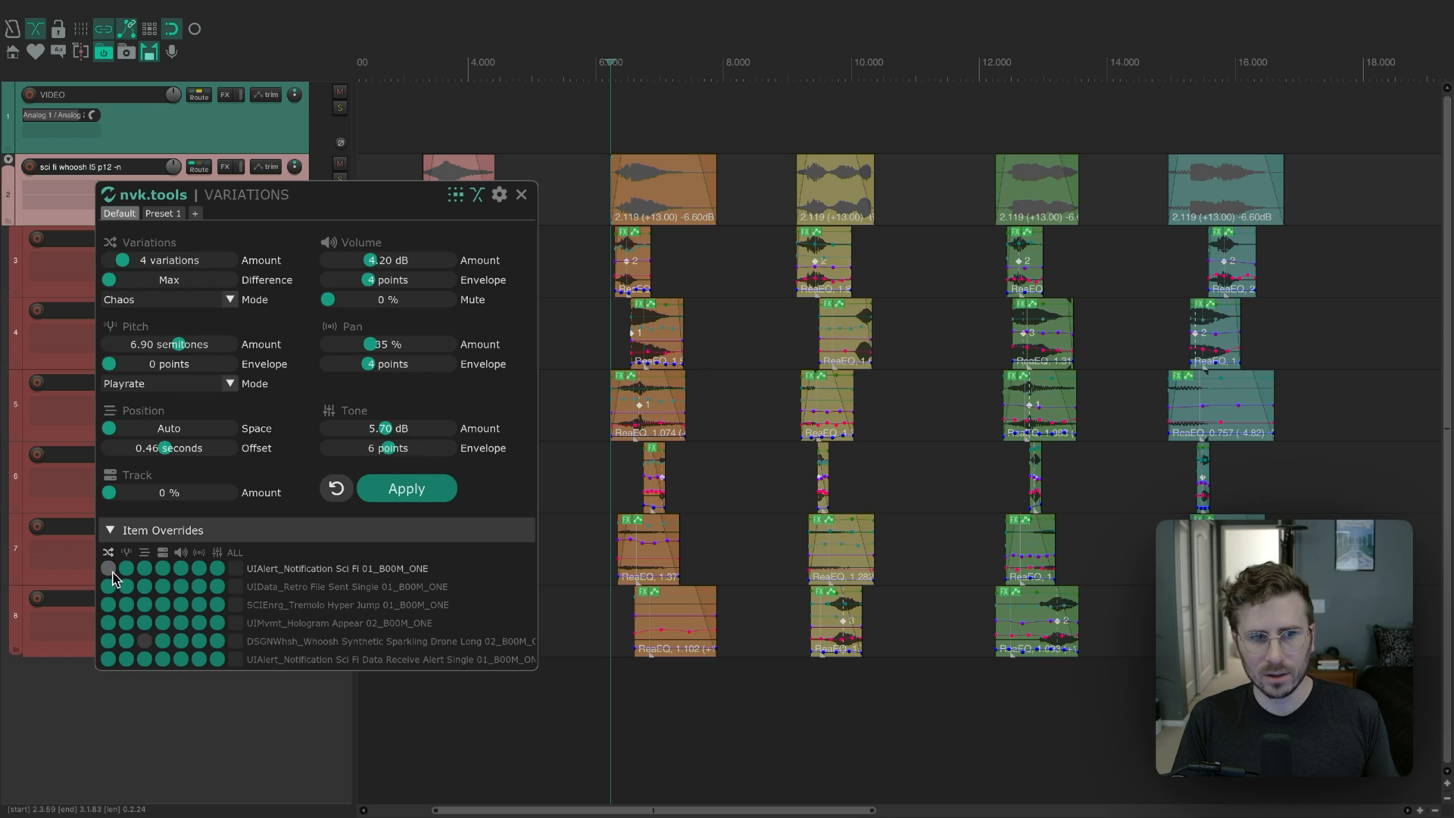
pyautogui.click(109, 569)
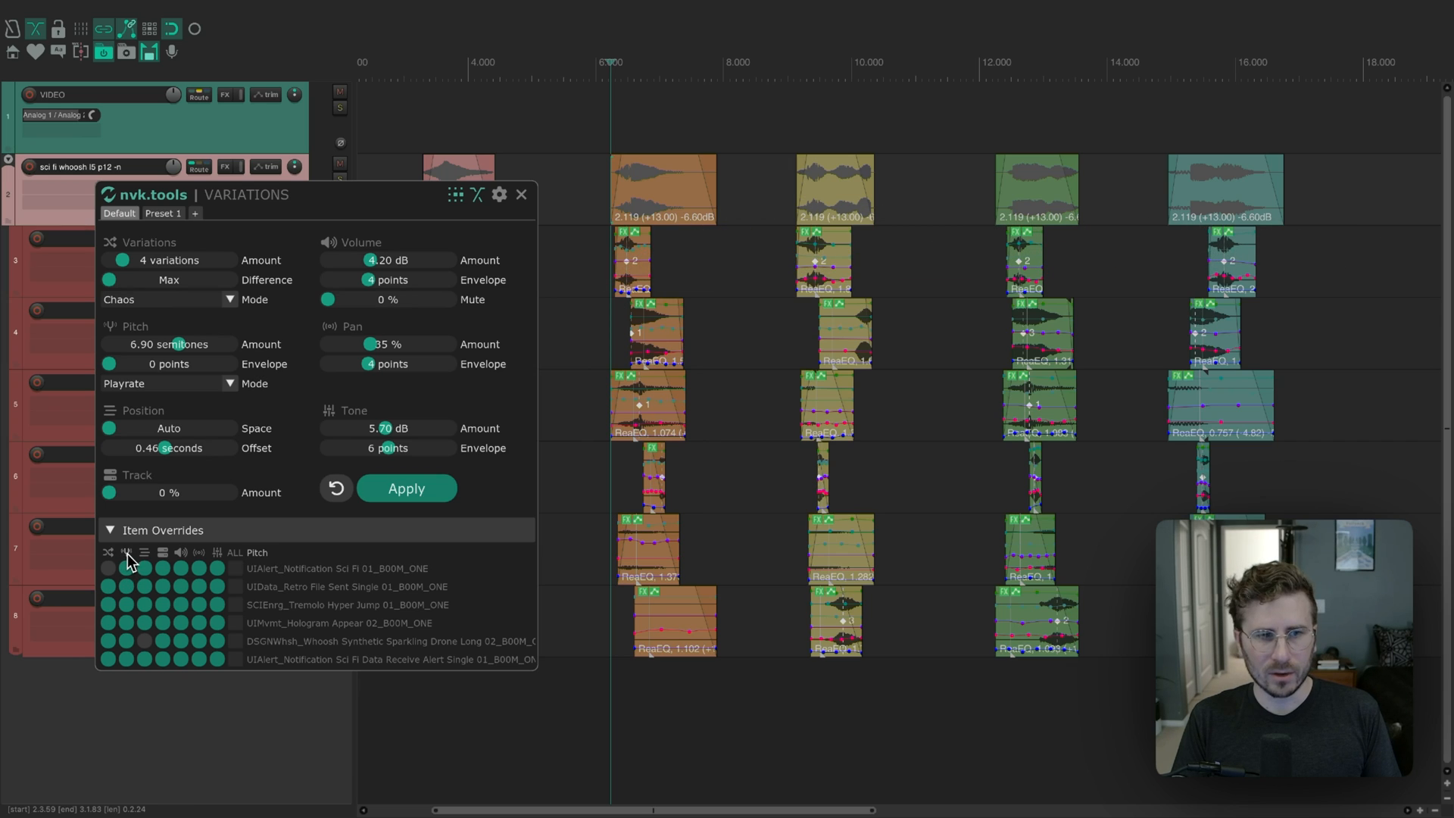
pyautogui.click(167, 384)
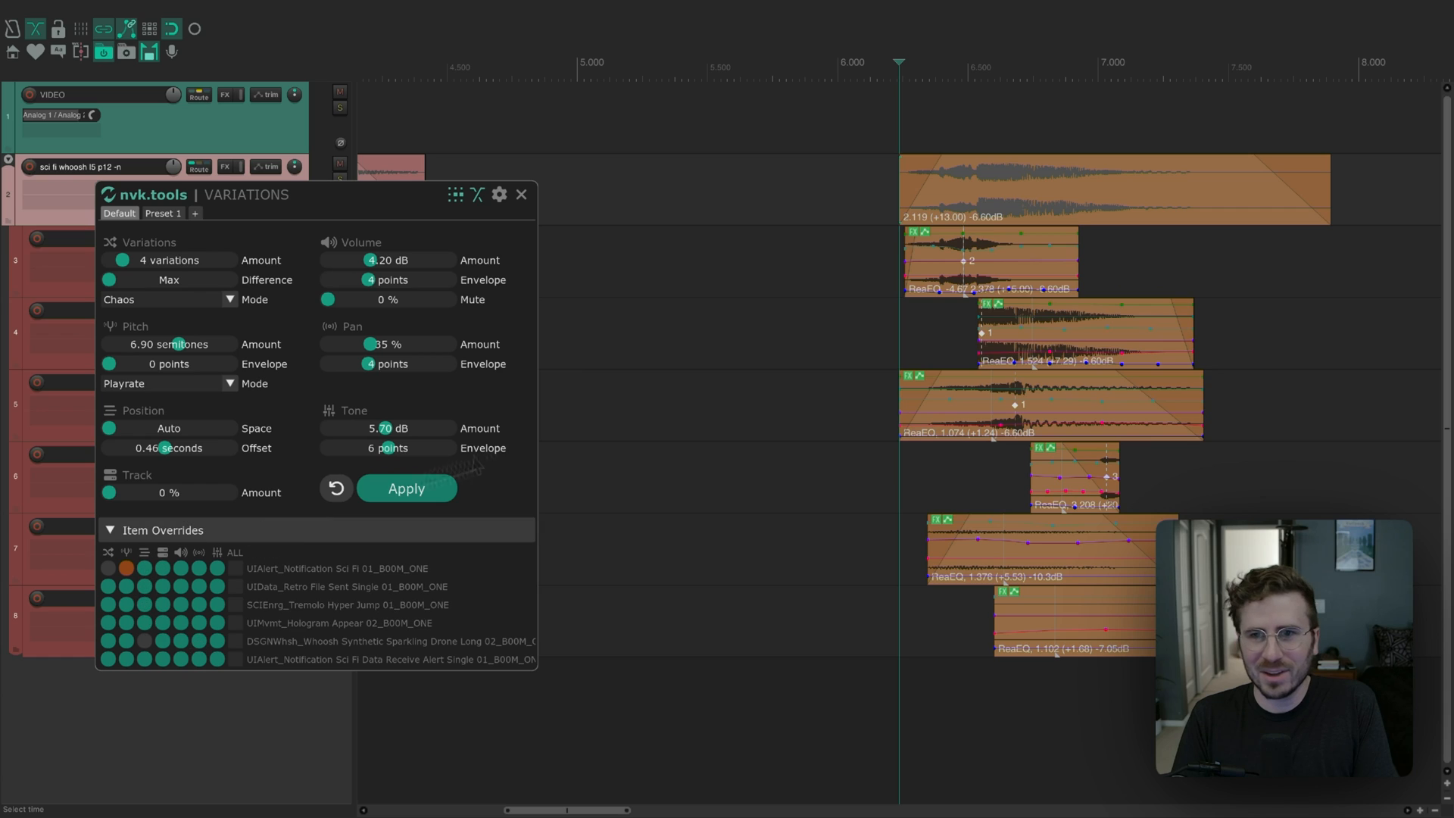
pyautogui.moveTo(888, 285)
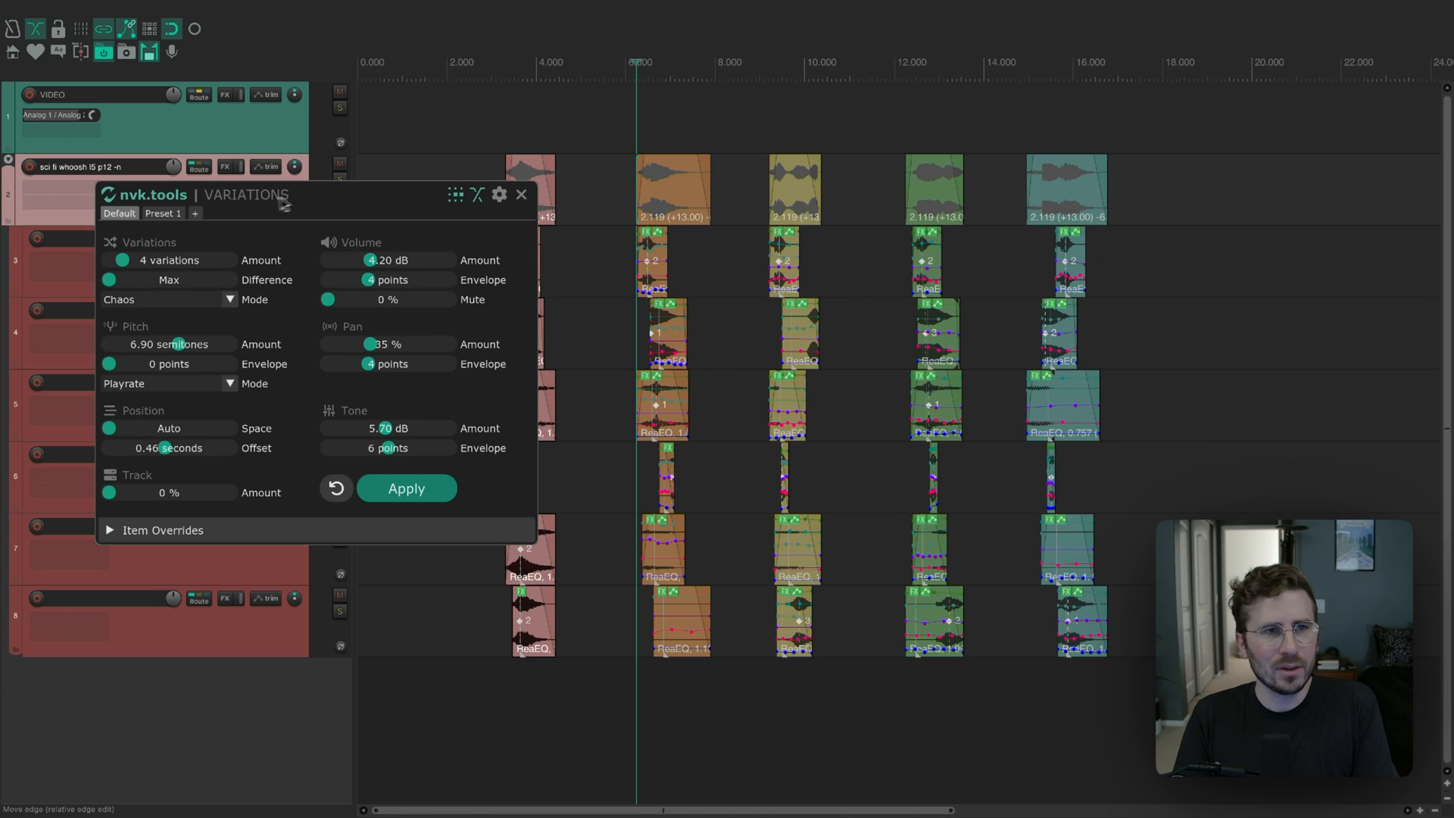
# Step: Enable Color variations in the VARIATIONS script settings
pyautogui.click(498, 194)
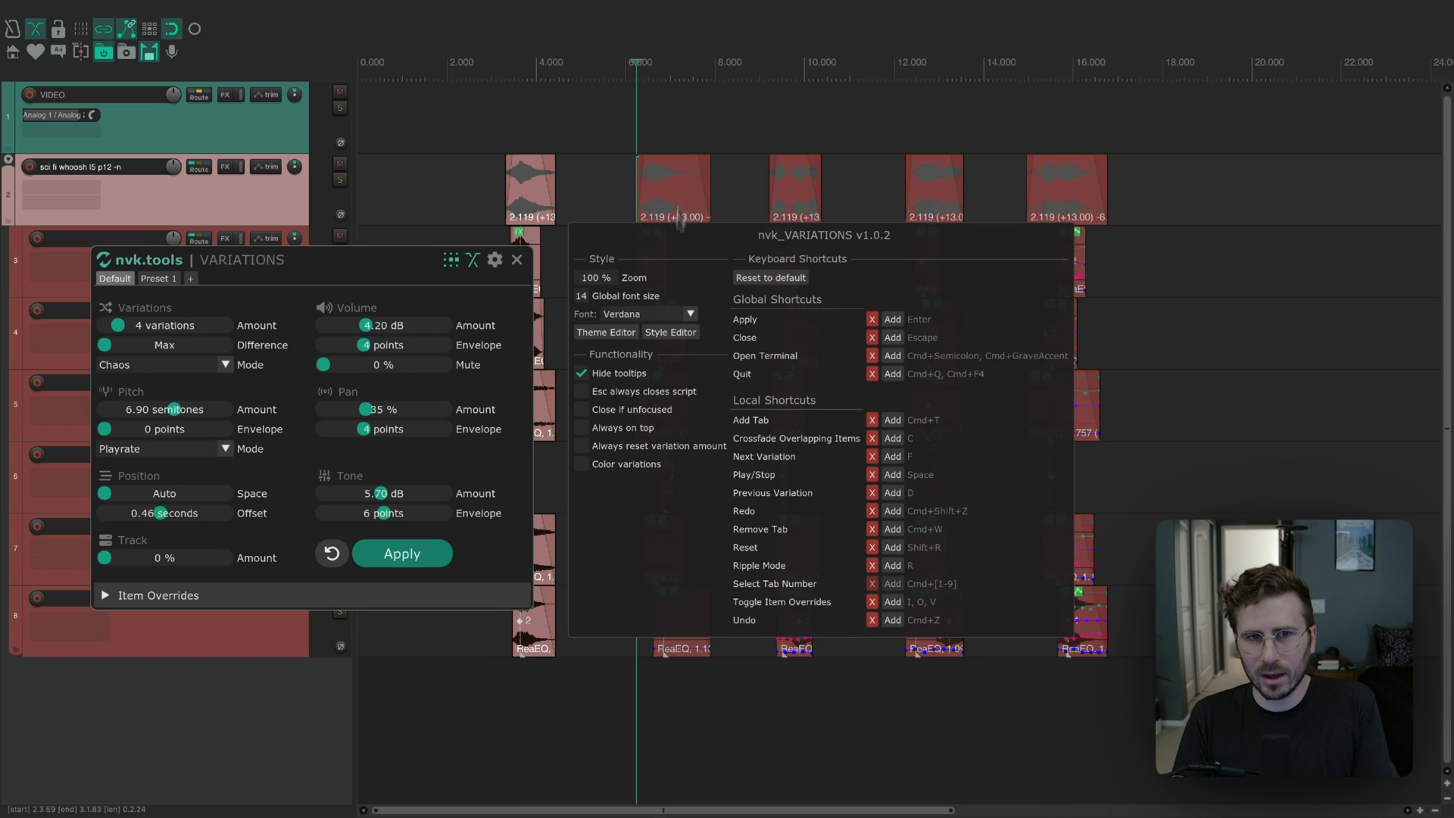
pyautogui.click(582, 464)
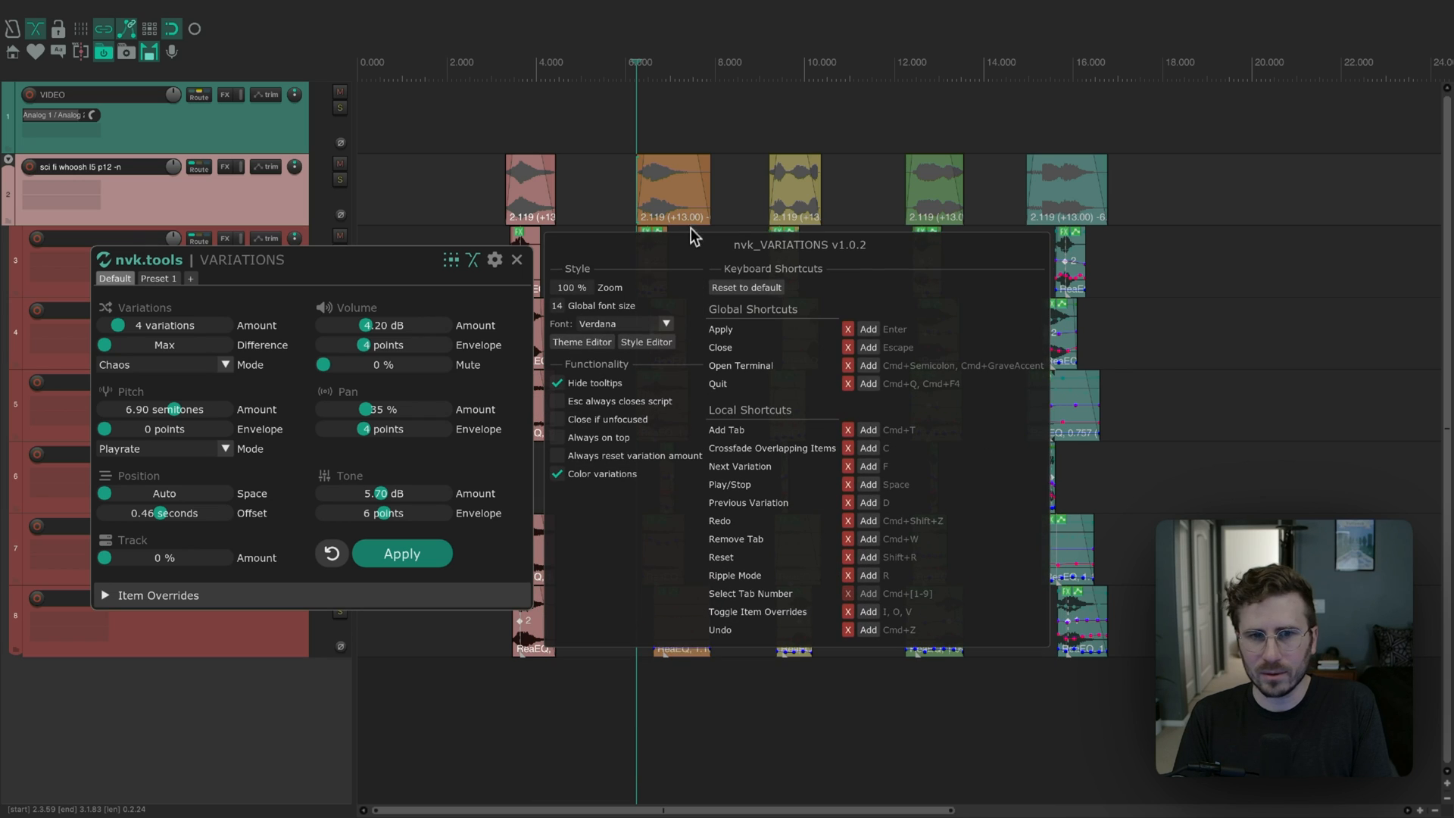
pyautogui.moveTo(705, 248)
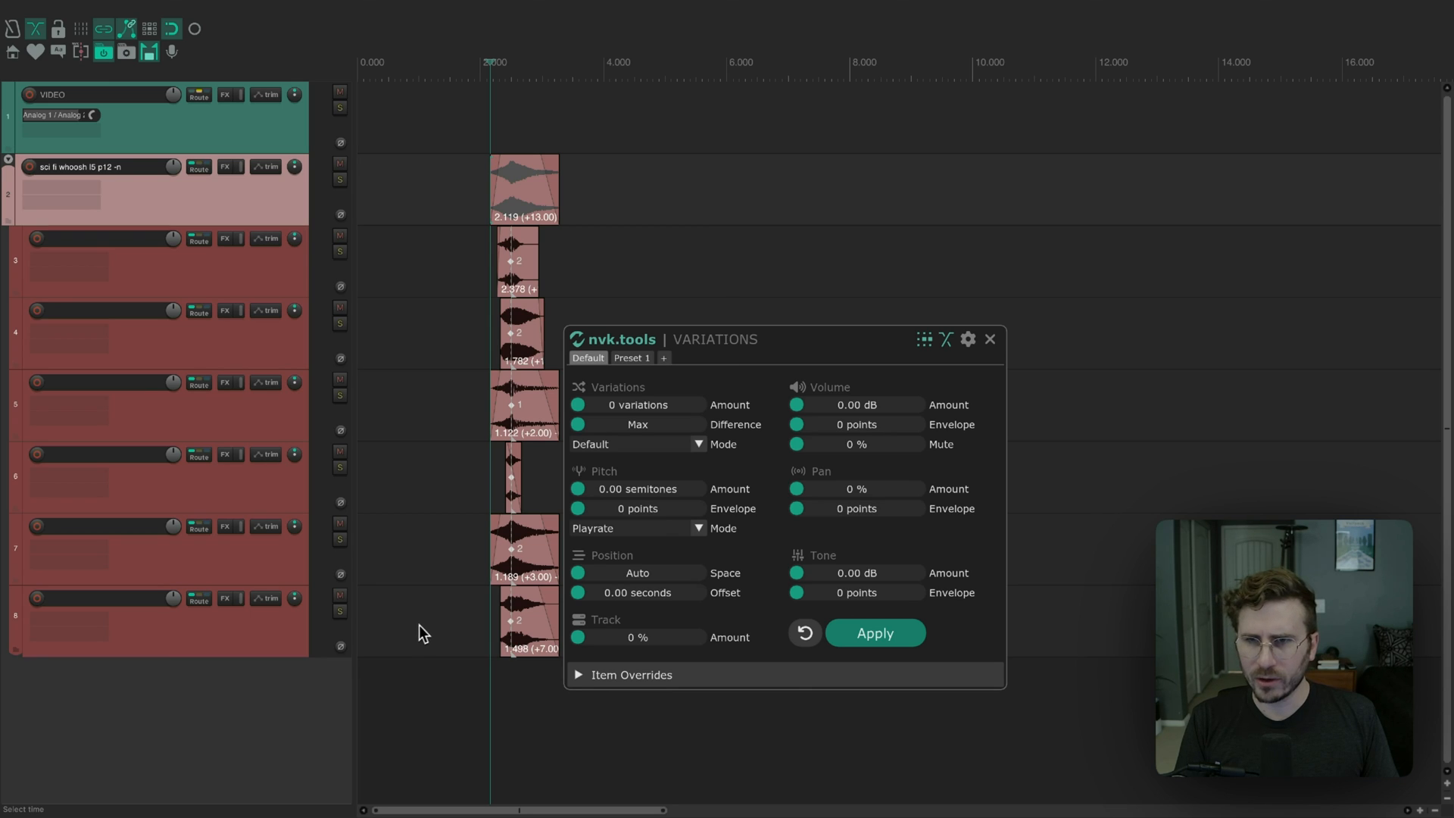
pyautogui.click(967, 339)
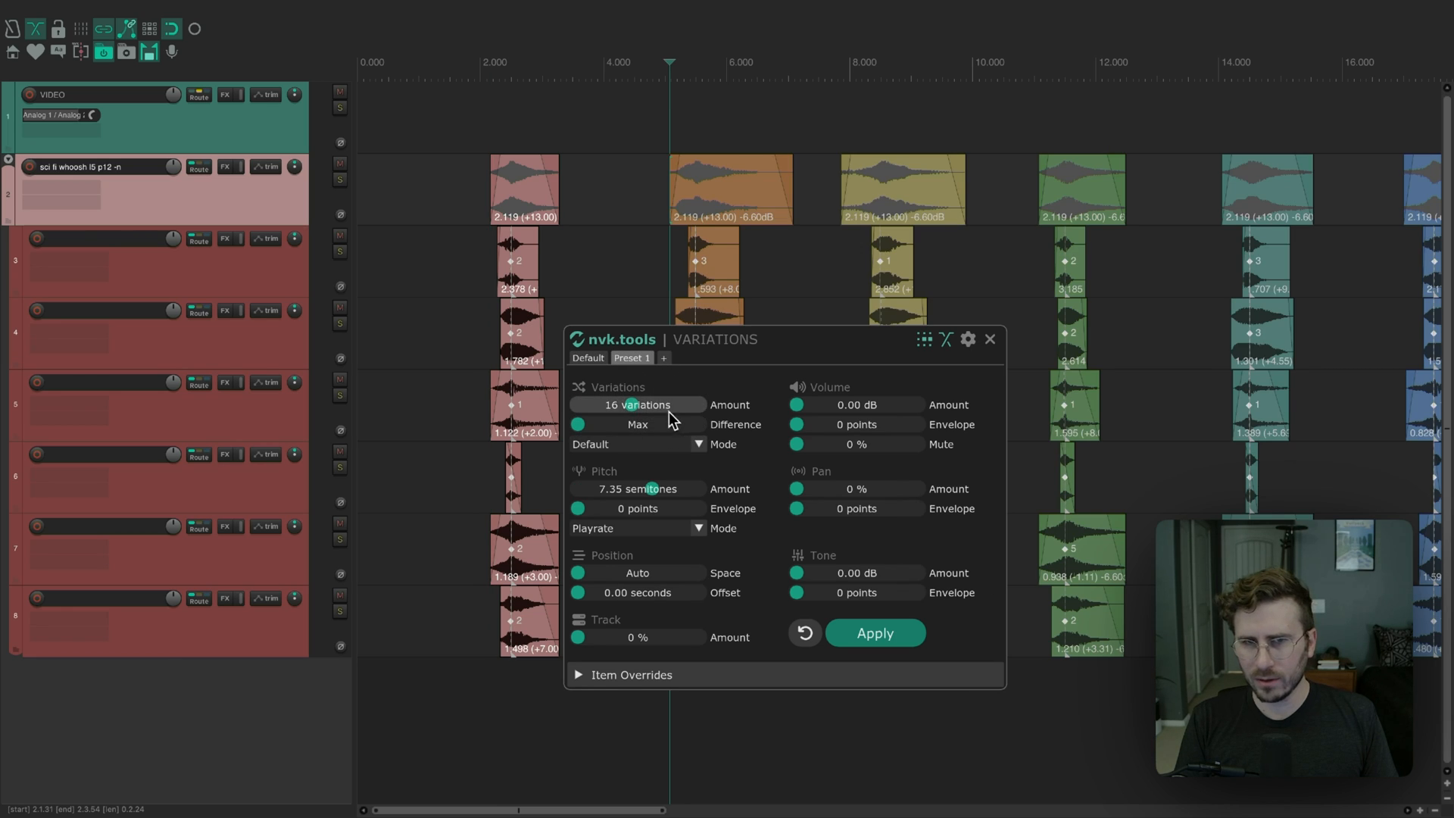
pyautogui.click(967, 338)
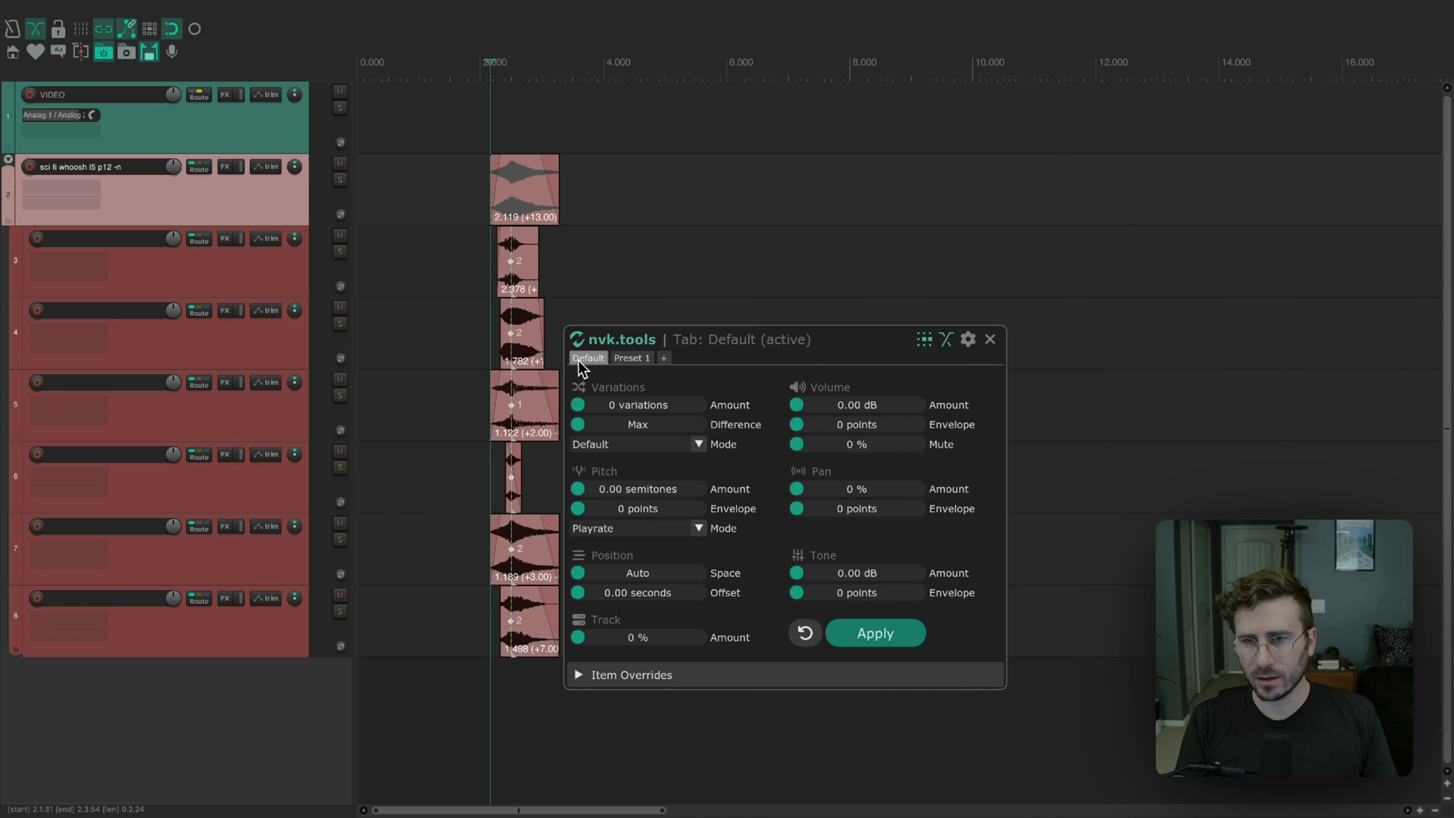
pyautogui.click(990, 339)
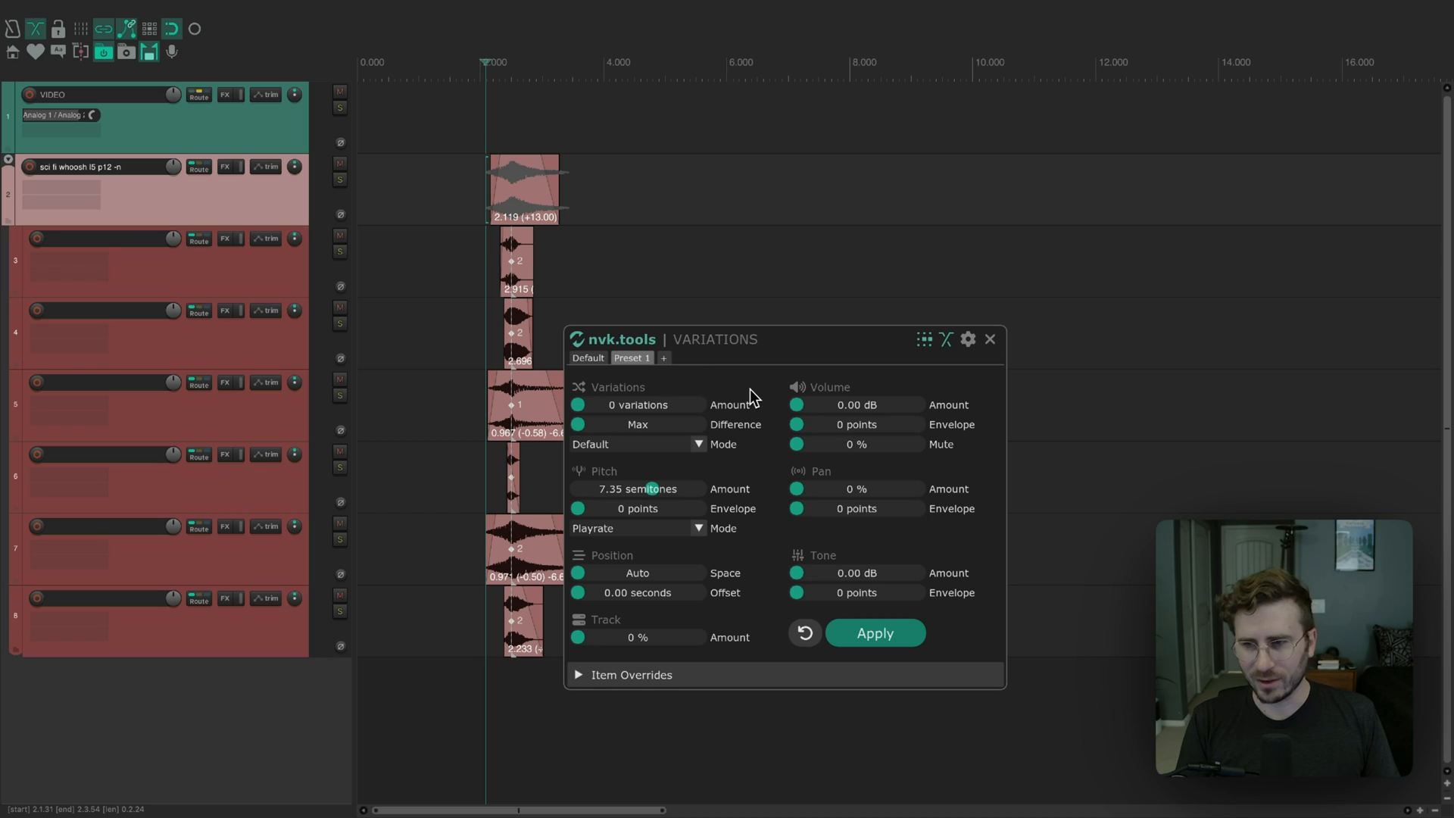
pyautogui.click(587, 358)
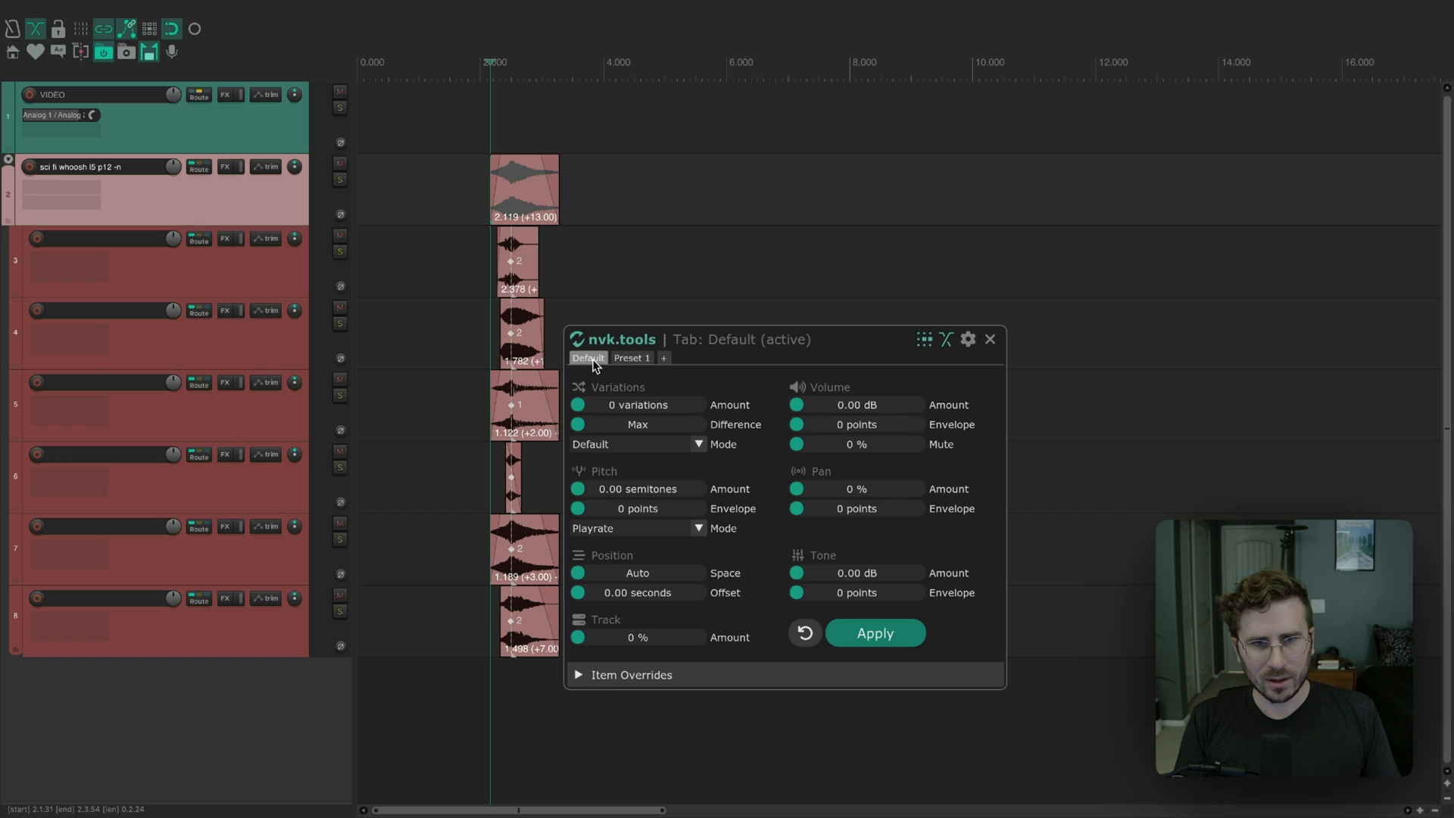
pyautogui.rightClick(587, 359)
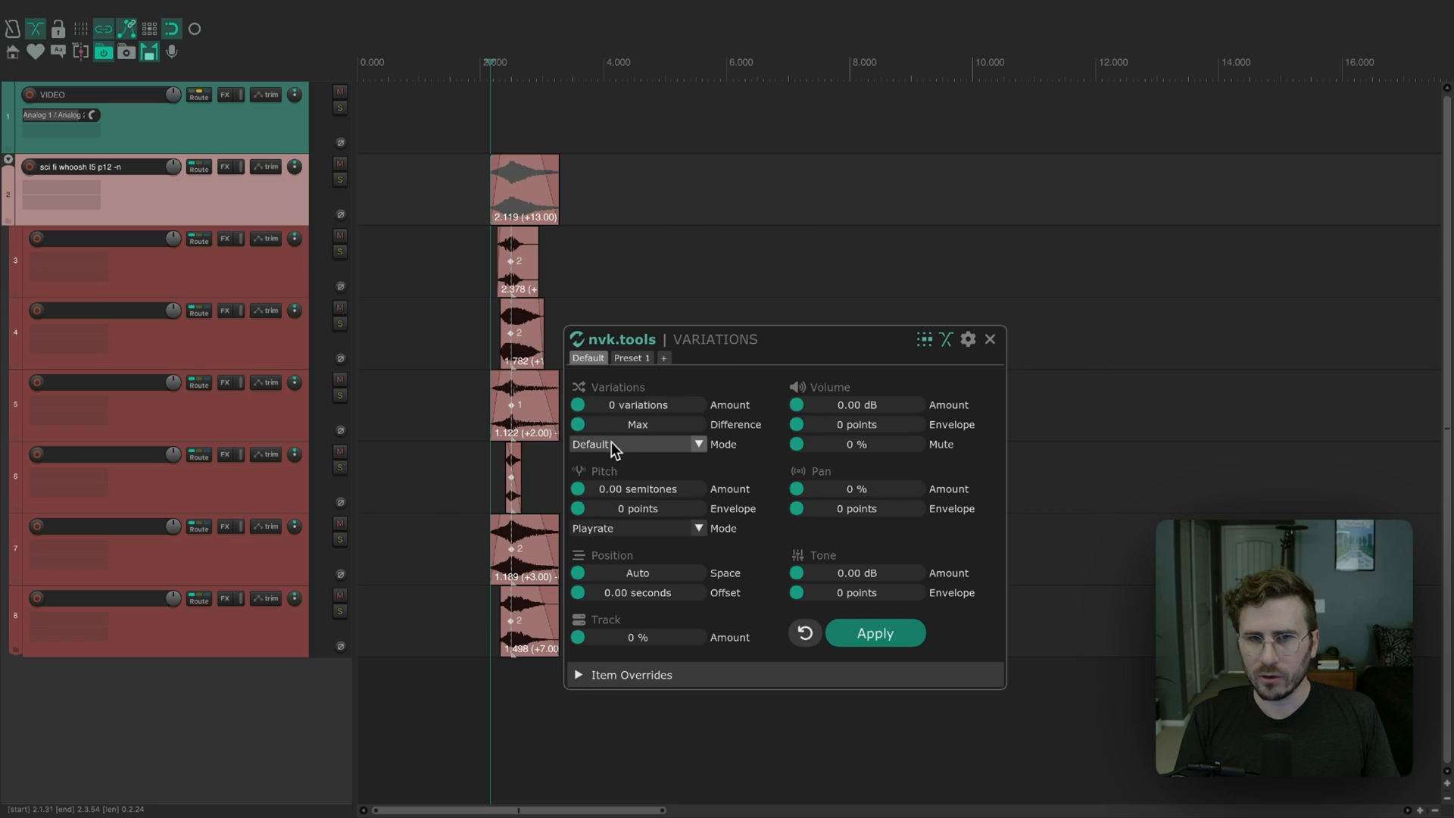
pyautogui.click(874, 633)
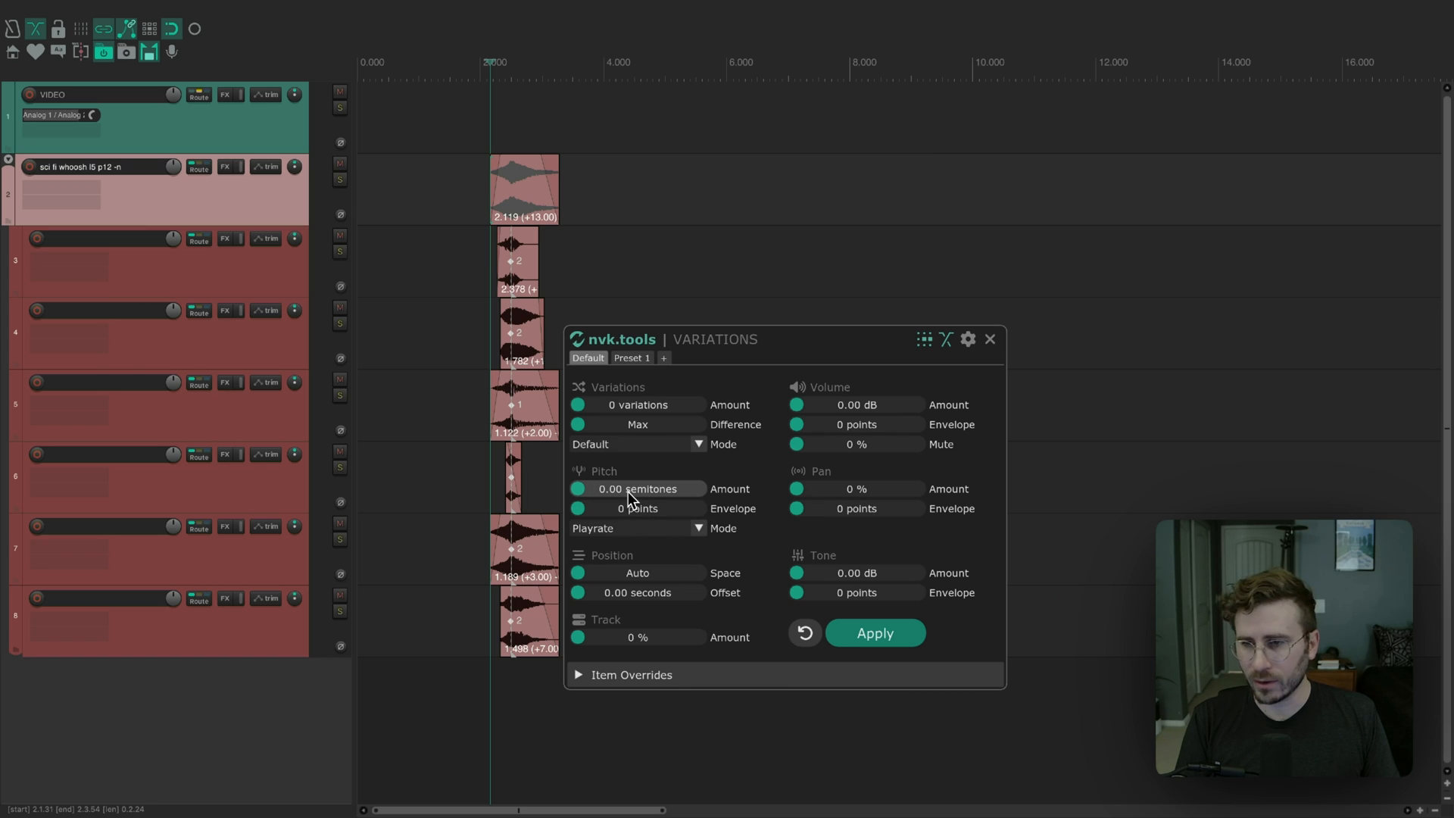
pyautogui.moveTo(608, 489); pyautogui.dragTo(640, 489)
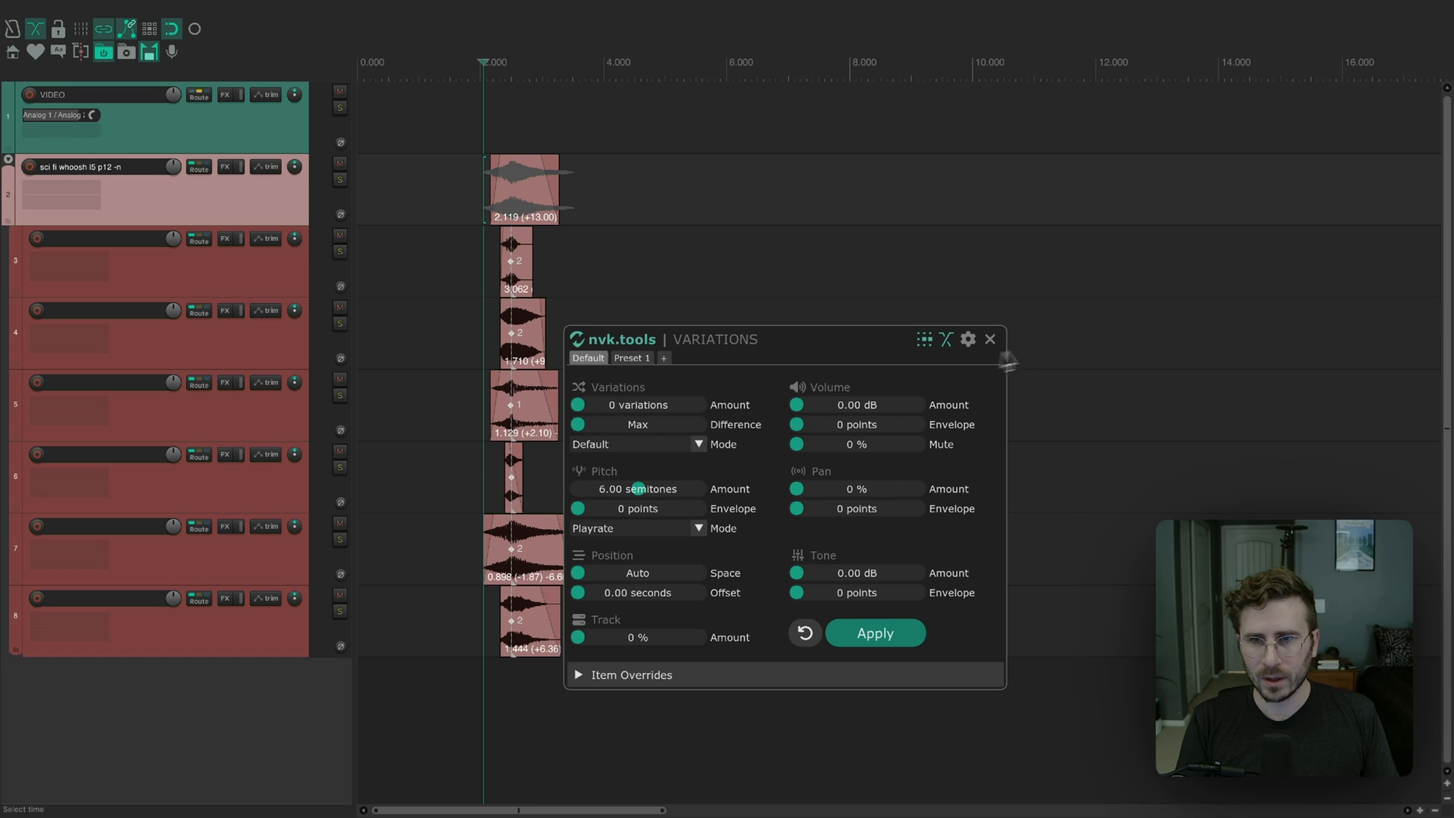
pyautogui.press('alt+v')
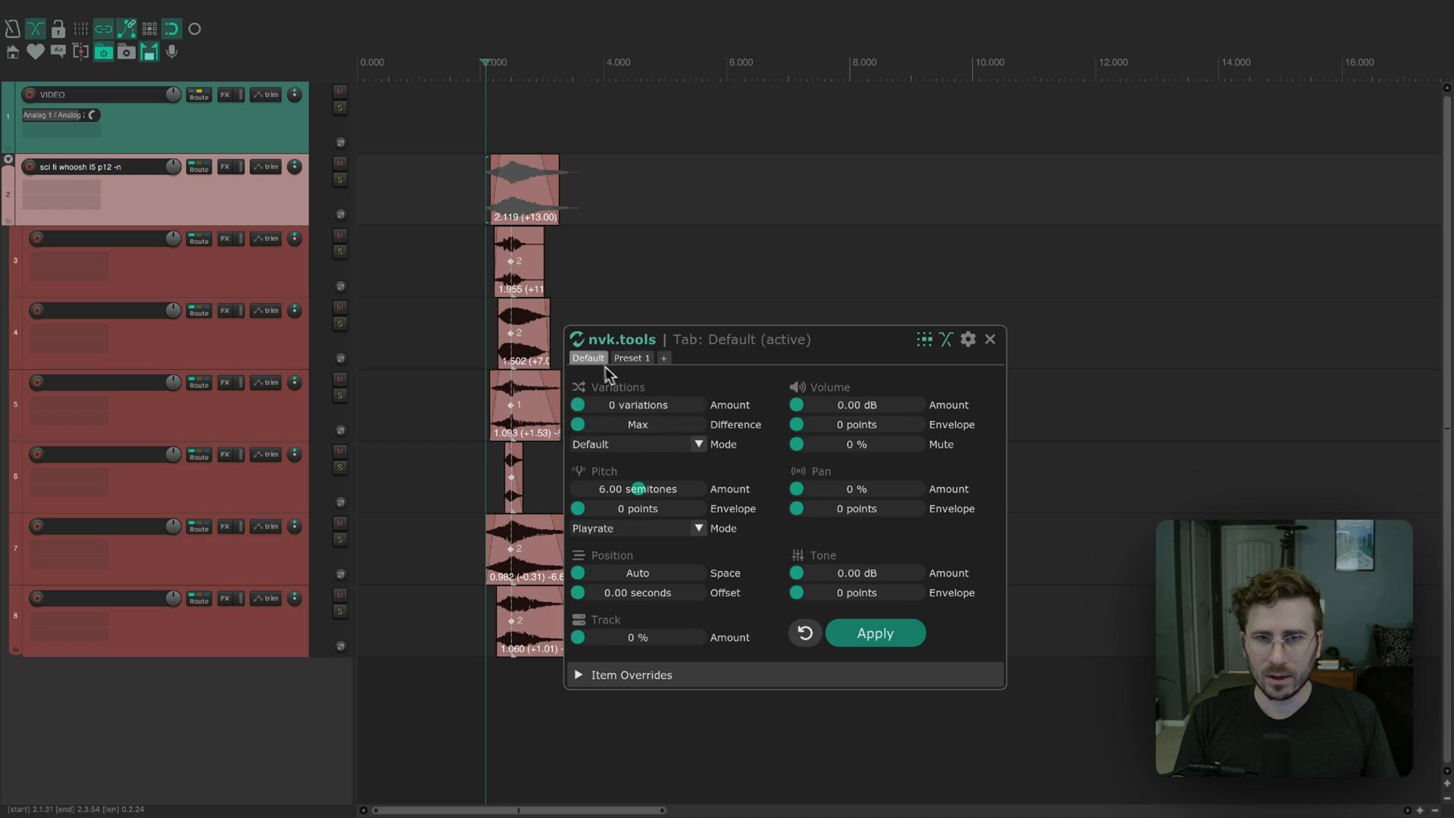
pyautogui.click(873, 633)
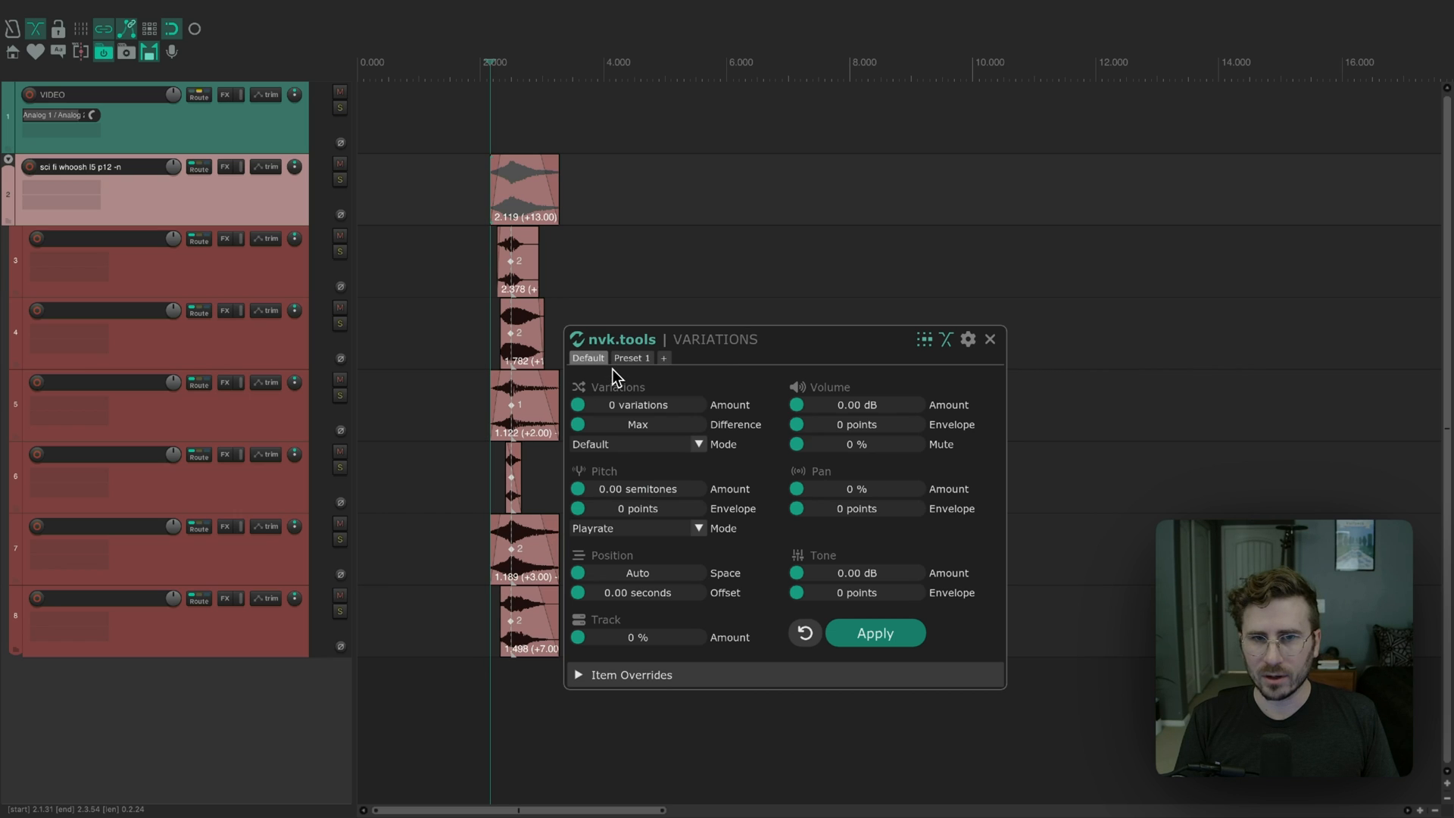
pyautogui.moveTo(989, 343)
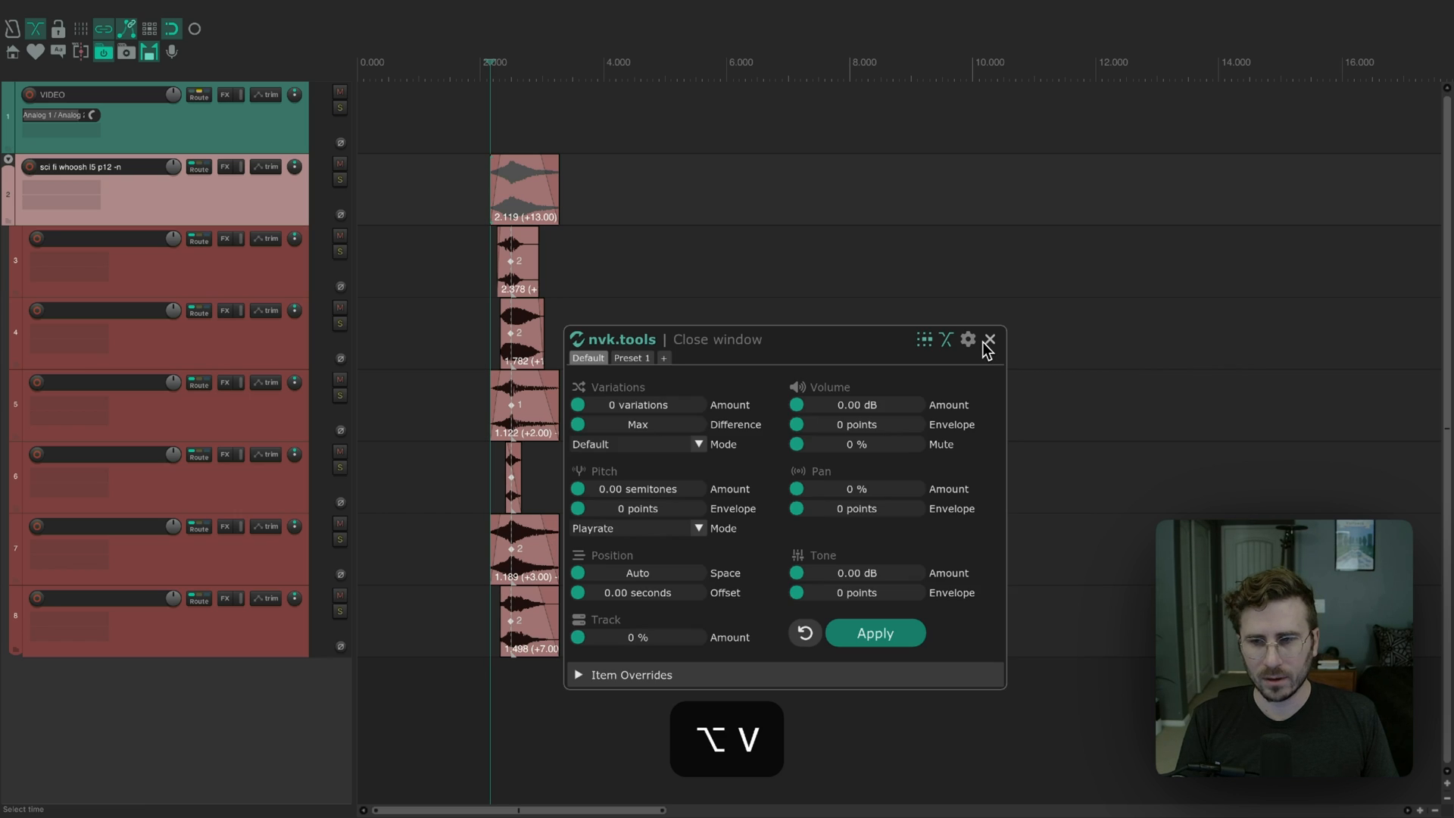